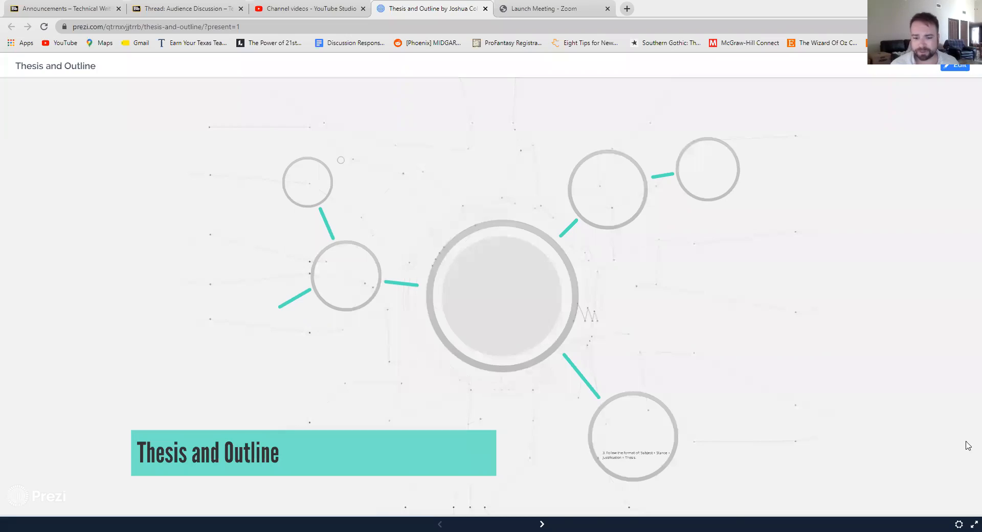
# Start presenting, pass the Introduction and reach the Thesis definition slide
pyautogui.click(541, 525)
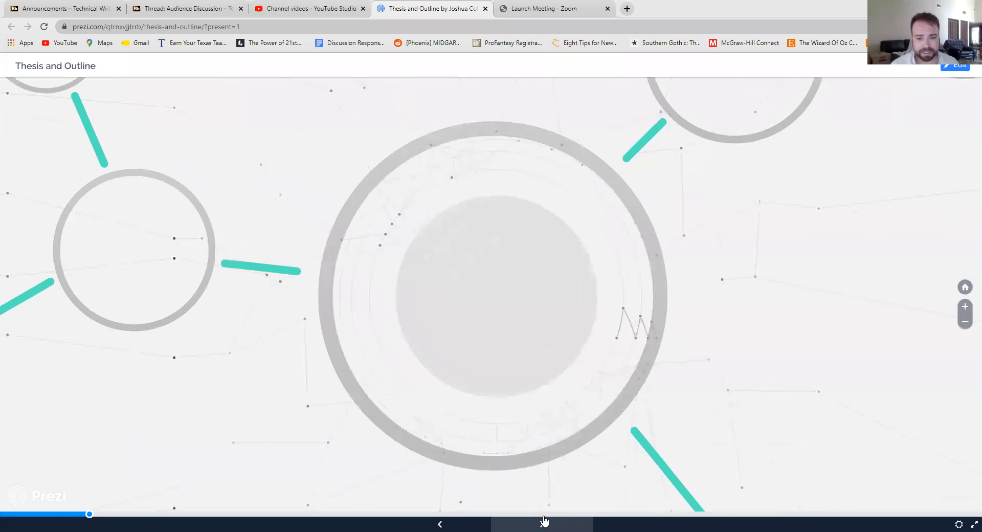
pyautogui.click(542, 524)
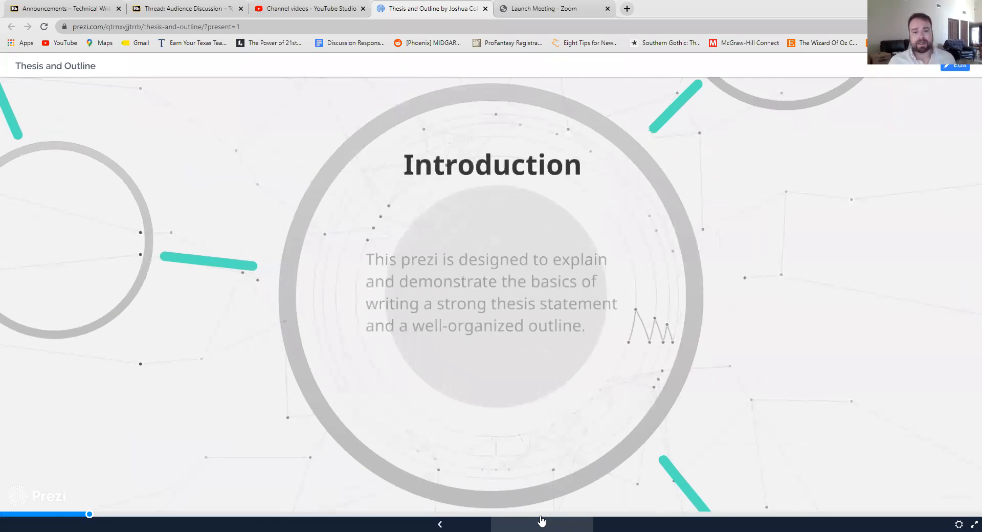
pyautogui.click(542, 524)
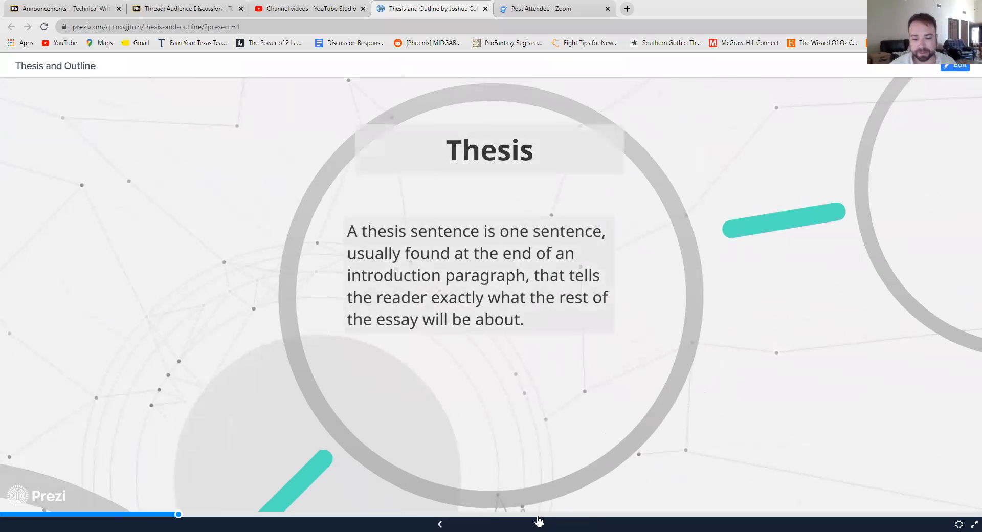
# Show the Open or Closed slide with both thesis-type definitions and the open example revealed
pyautogui.click(542, 524)
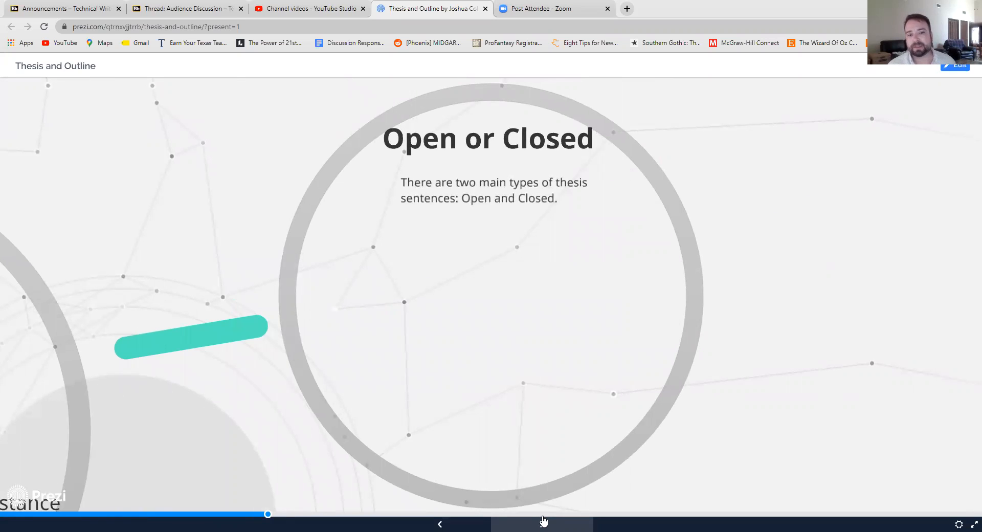
pyautogui.moveTo(528, 516)
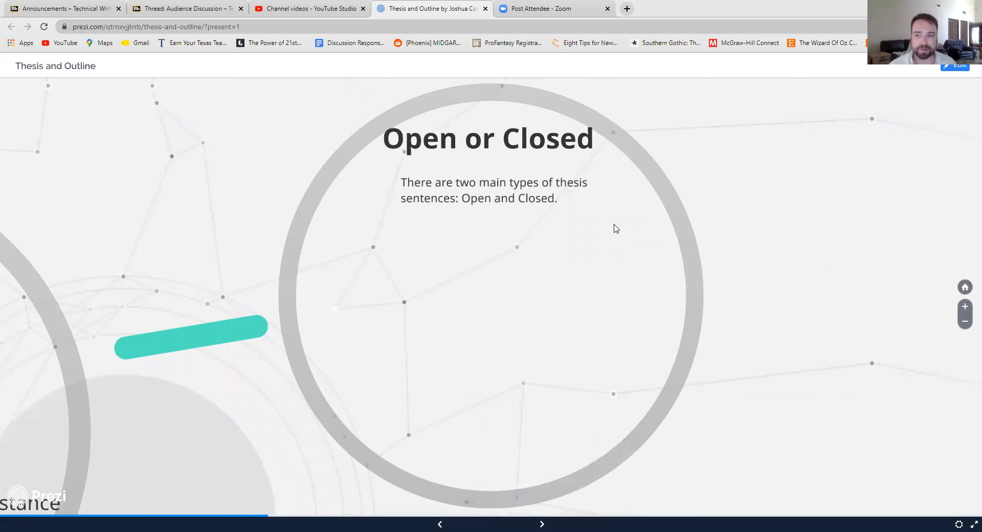
pyautogui.moveTo(547, 218)
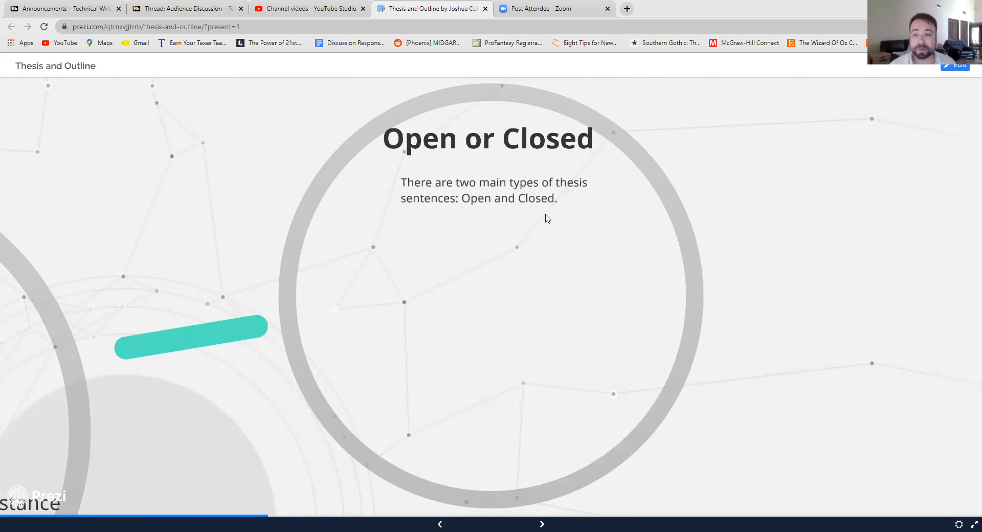
pyautogui.moveTo(558, 269)
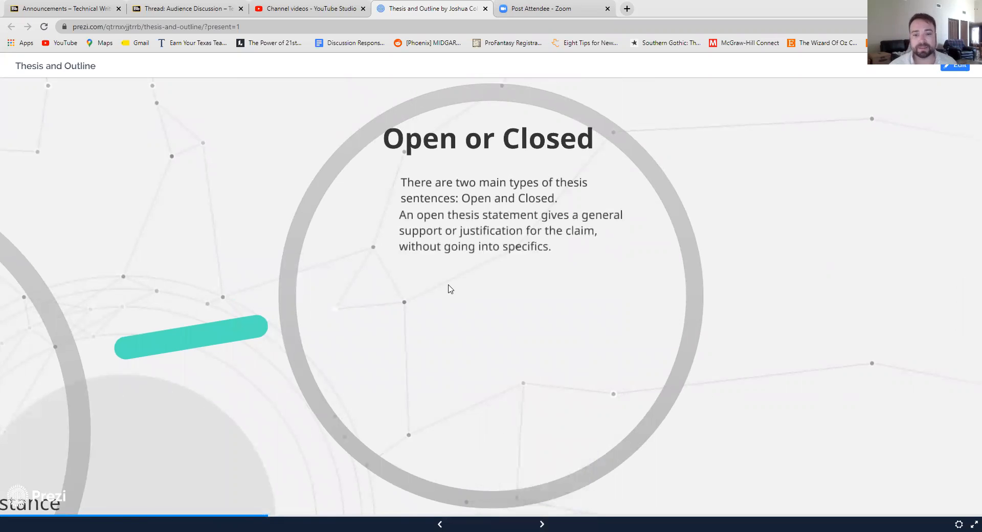
pyautogui.moveTo(507, 264)
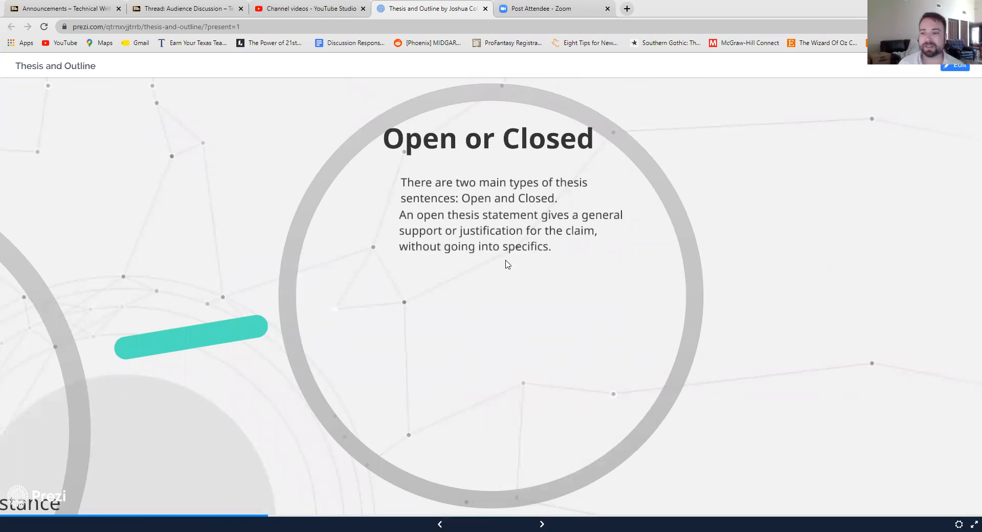
pyautogui.click(541, 525)
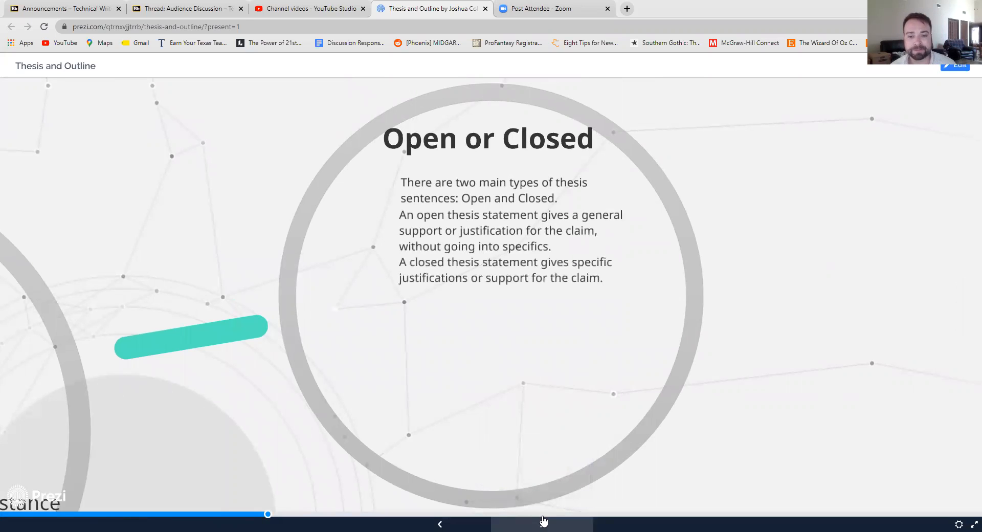
pyautogui.moveTo(492, 357)
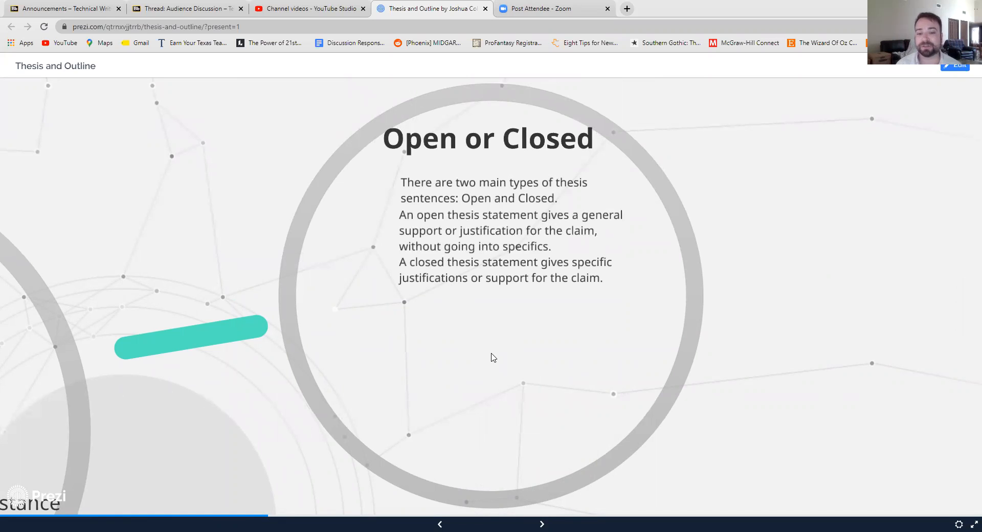
pyautogui.click(541, 524)
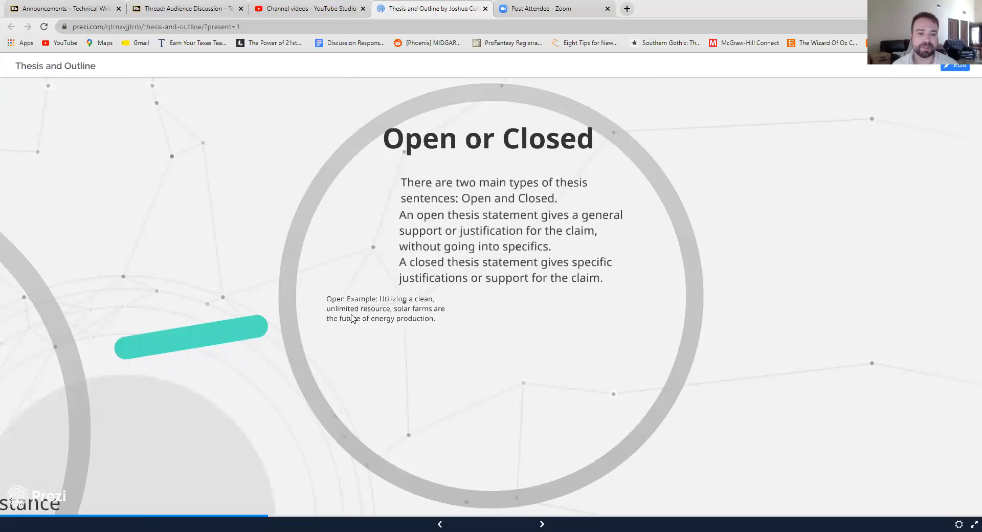
pyautogui.moveTo(445, 324)
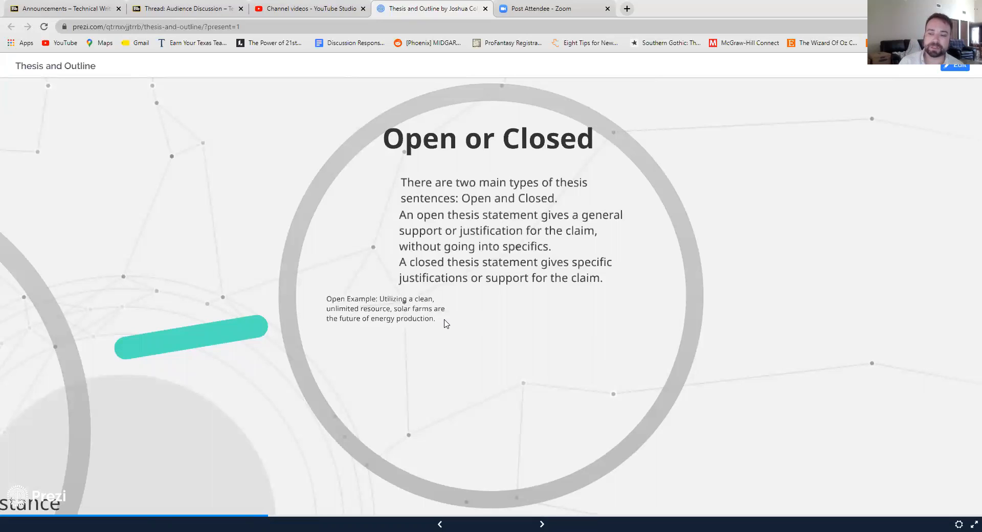
pyautogui.moveTo(393, 314)
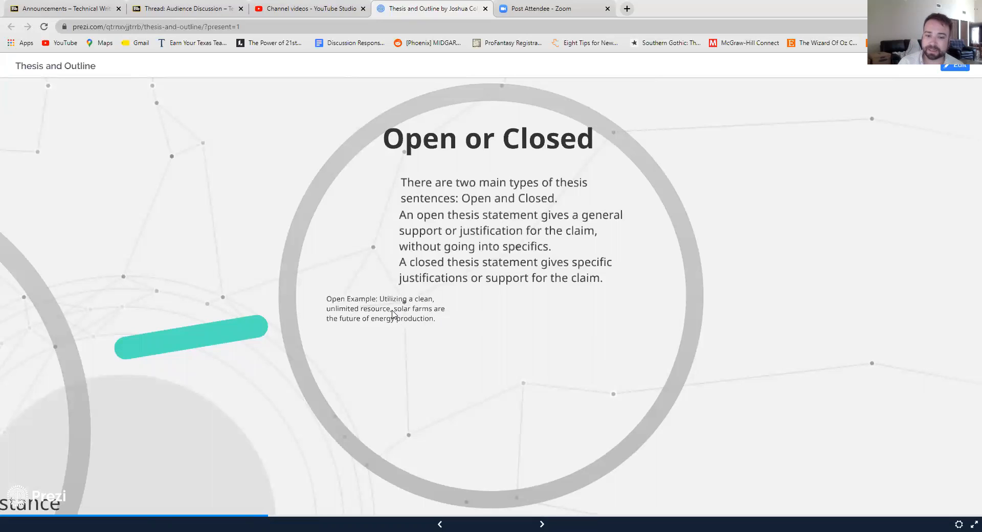
pyautogui.moveTo(431, 326)
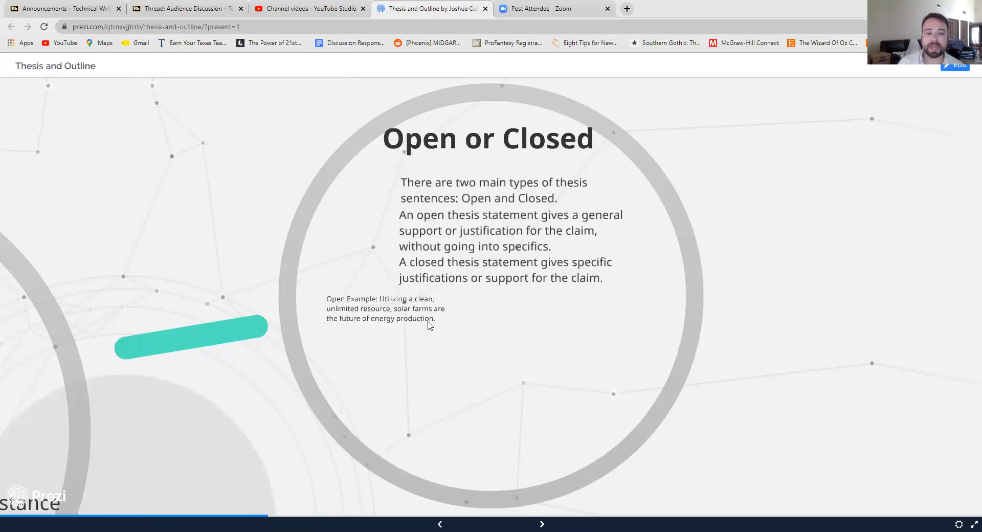
pyautogui.moveTo(432, 325)
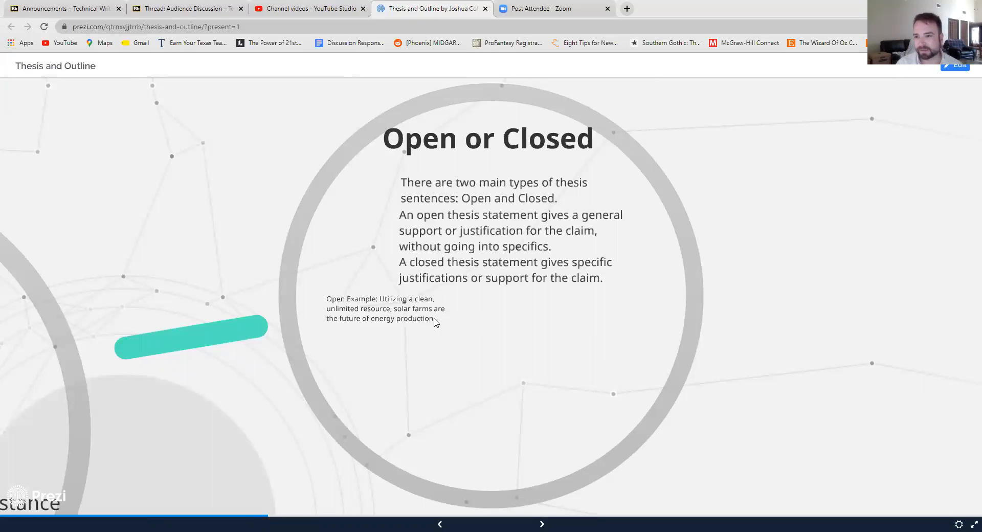
pyautogui.moveTo(431, 327)
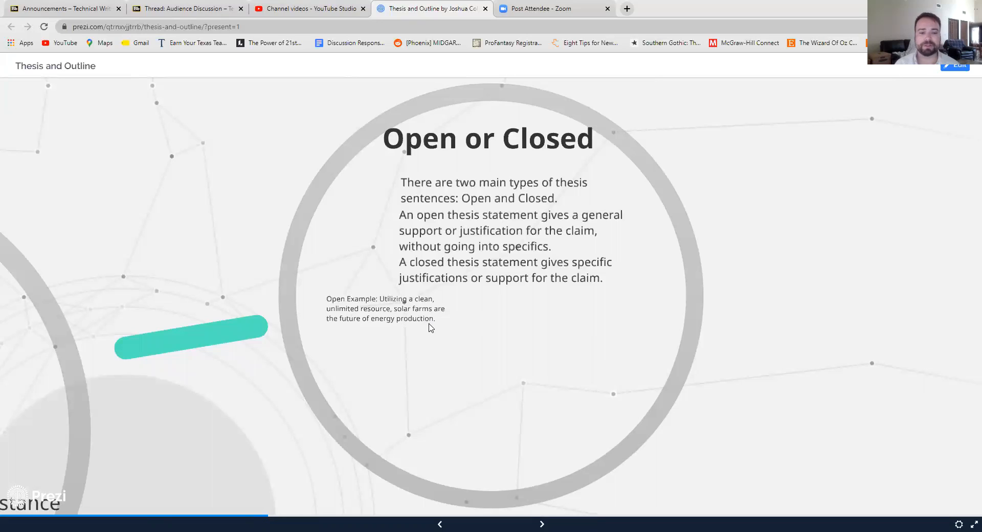
pyautogui.moveTo(447, 318)
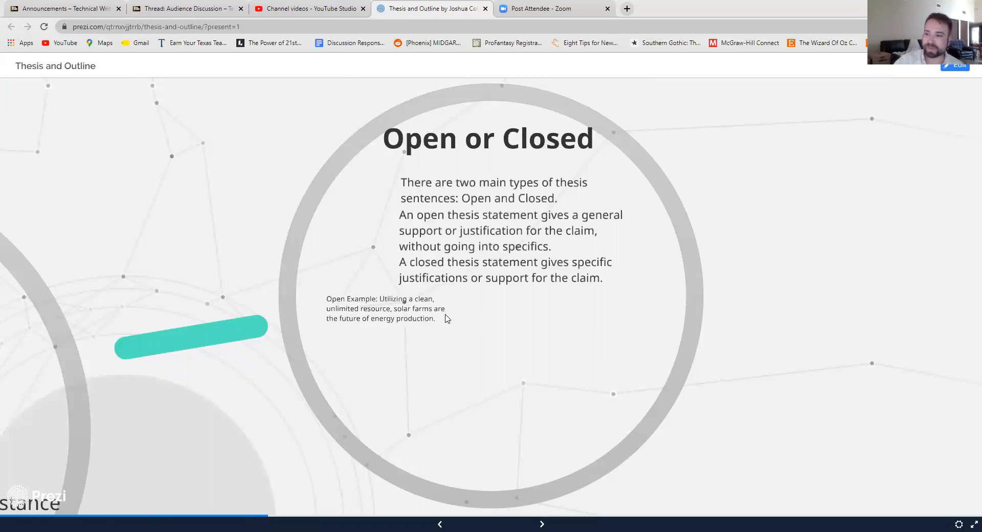
# Reveal the closed solar-farms thesis example and move on to Thesis Tips
pyautogui.click(541, 524)
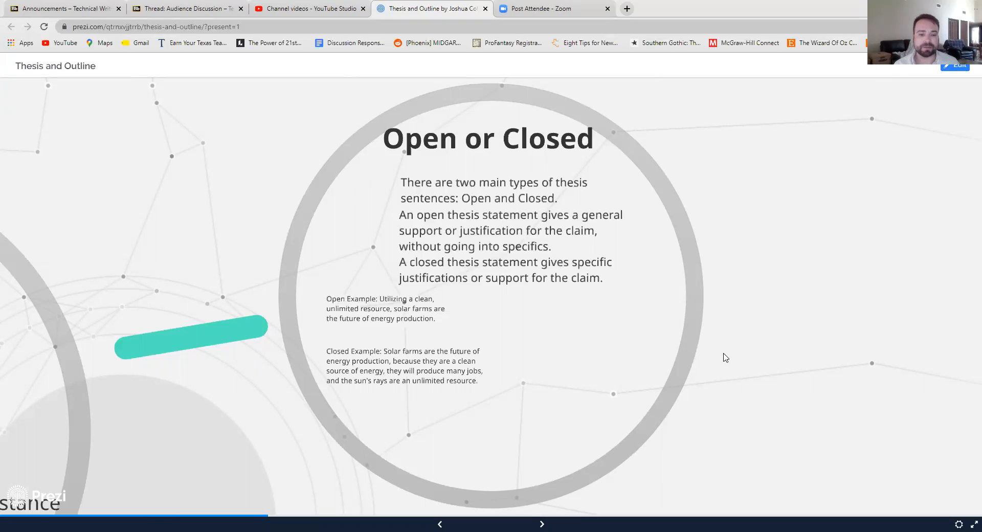
pyautogui.moveTo(626, 358)
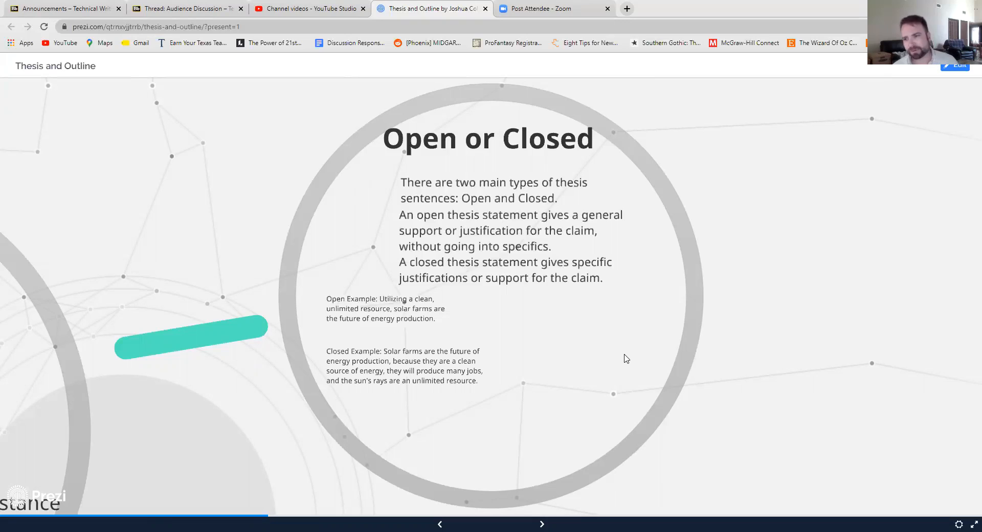
pyautogui.moveTo(413, 335)
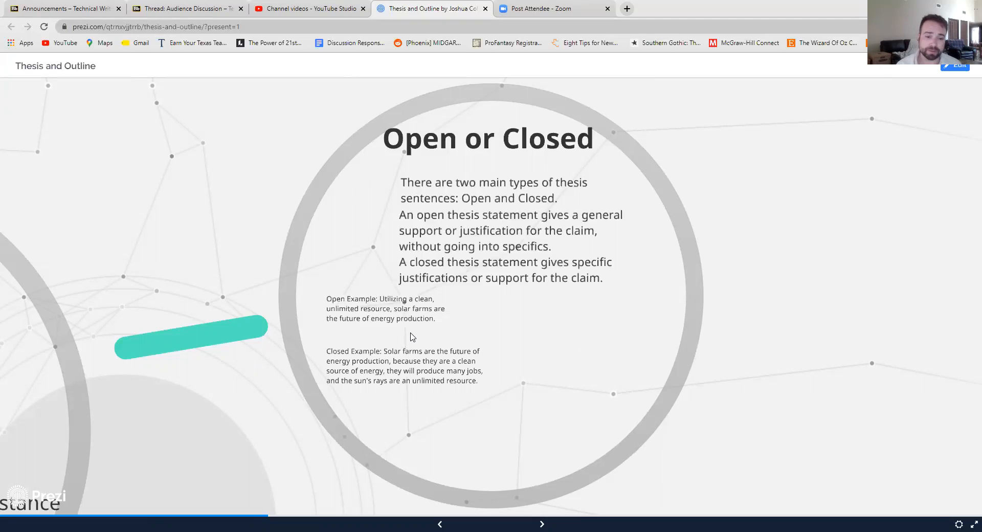
pyautogui.moveTo(331, 287)
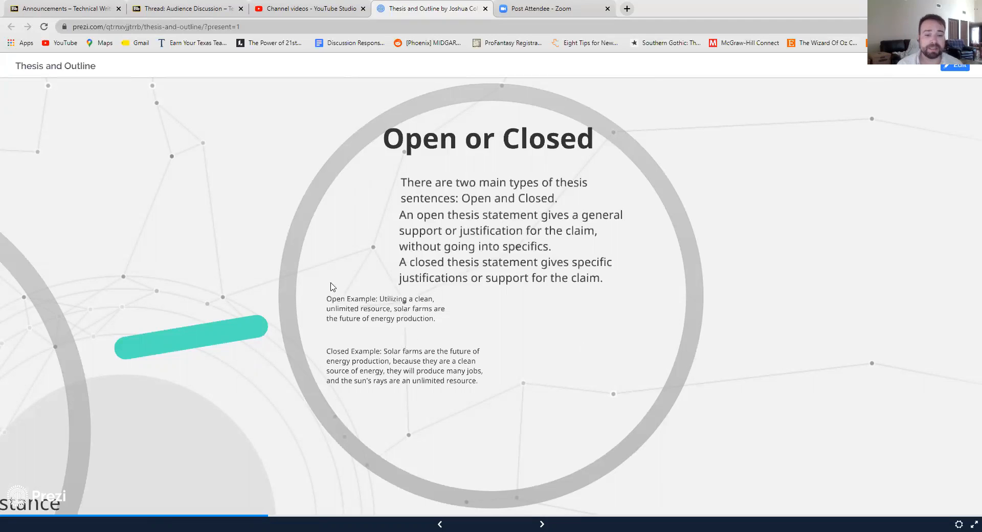
pyautogui.moveTo(468, 363)
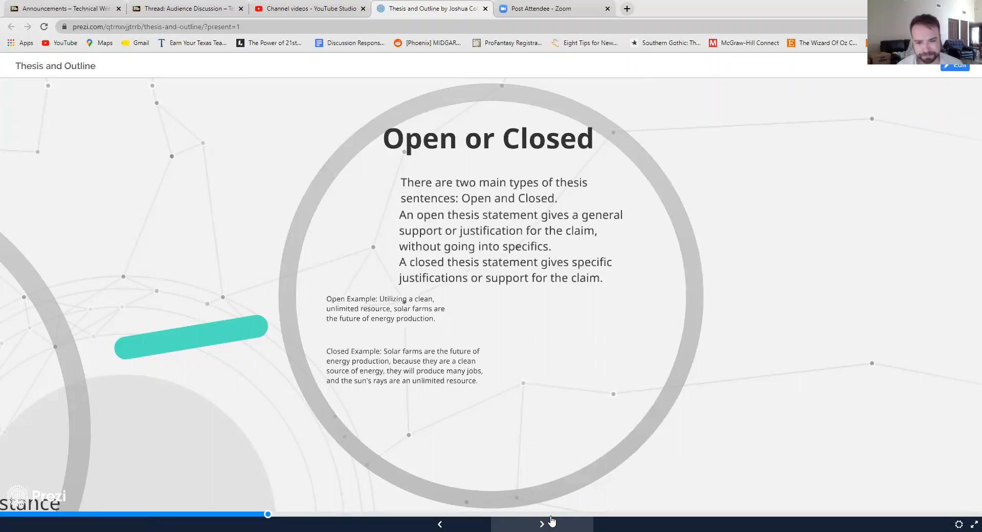
pyautogui.click(541, 524)
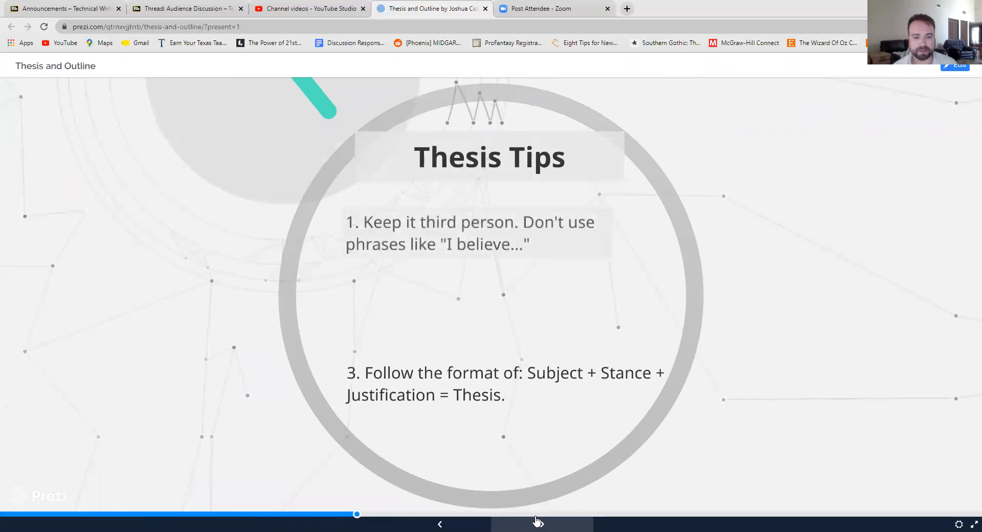
# Finish the Thesis Tips and show the Outline slide's definition and jumbled-ideas paragraph
pyautogui.click(541, 523)
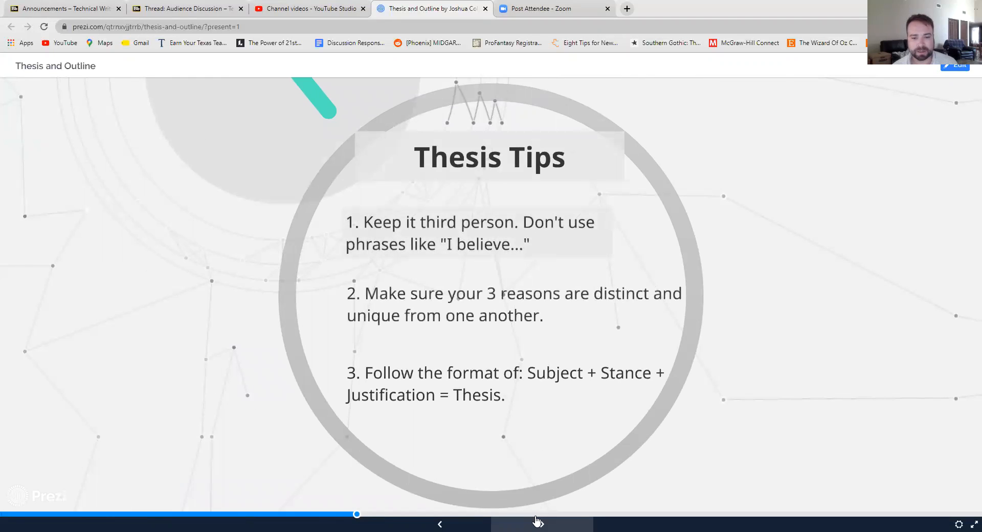
pyautogui.click(540, 524)
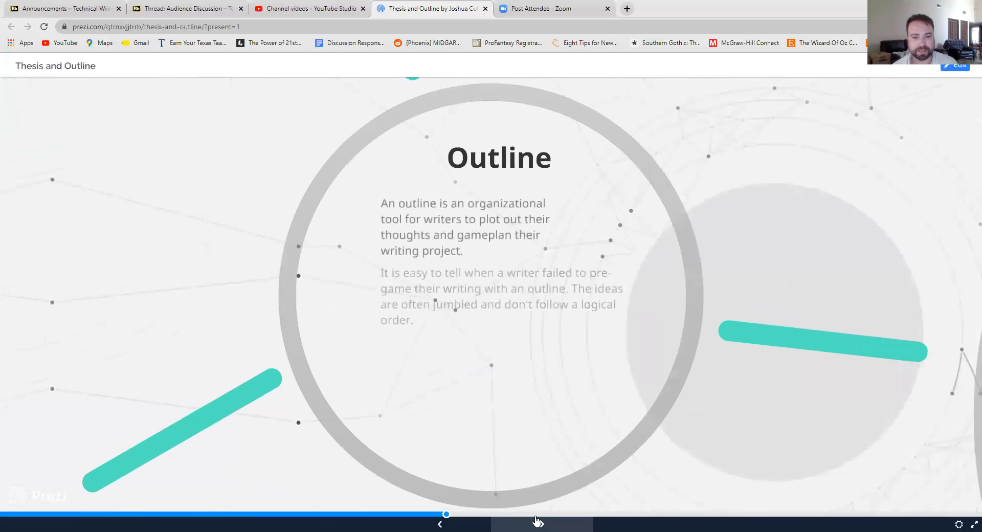
pyautogui.click(440, 524)
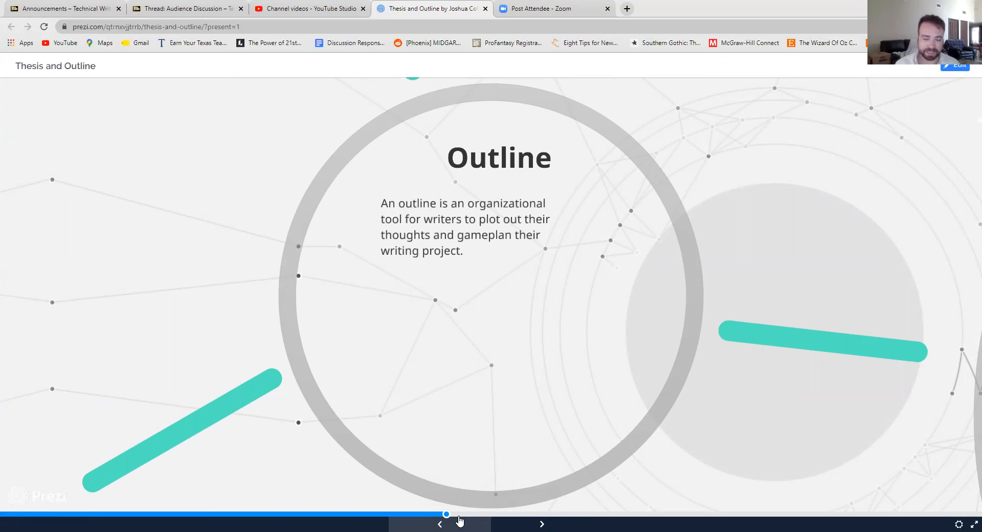
pyautogui.moveTo(540, 523)
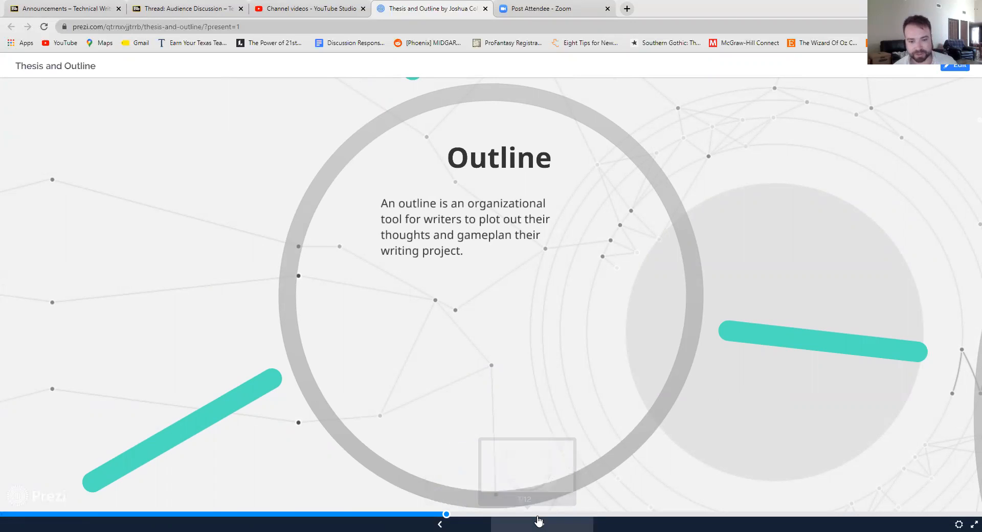
pyautogui.click(537, 522)
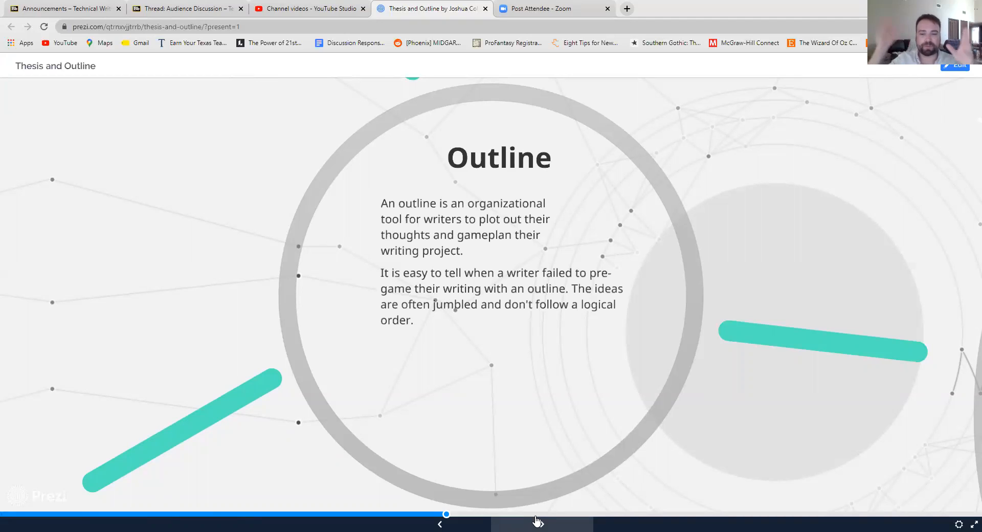
pyautogui.moveTo(522, 511)
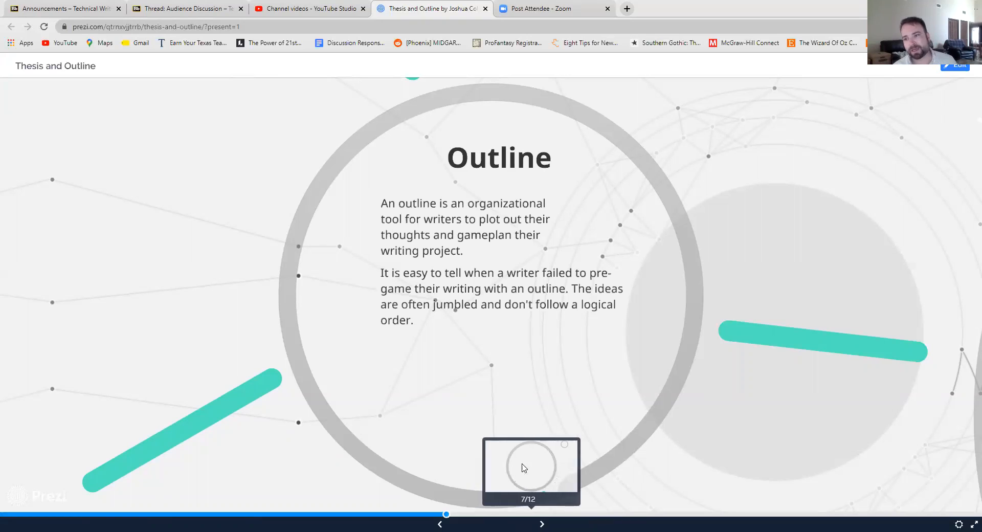
pyautogui.moveTo(611, 325)
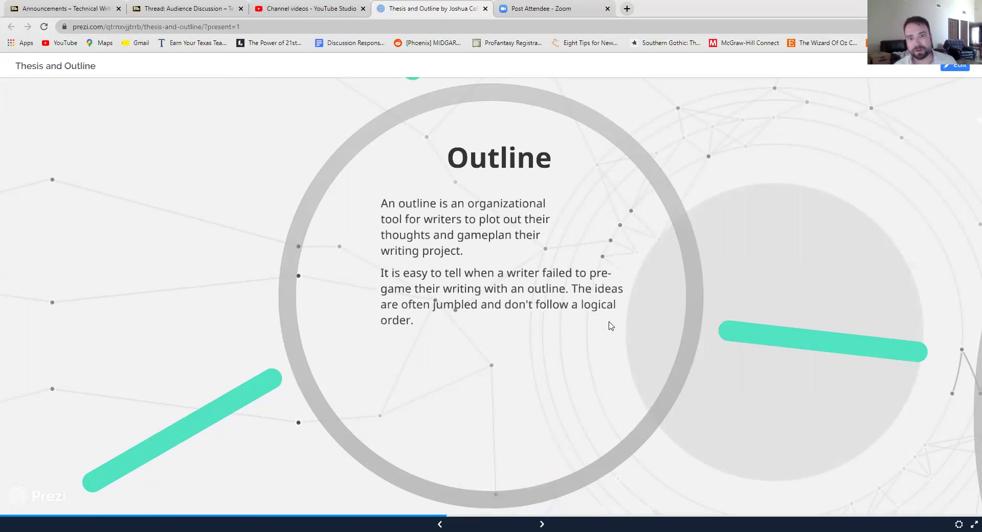
pyautogui.moveTo(332, 280)
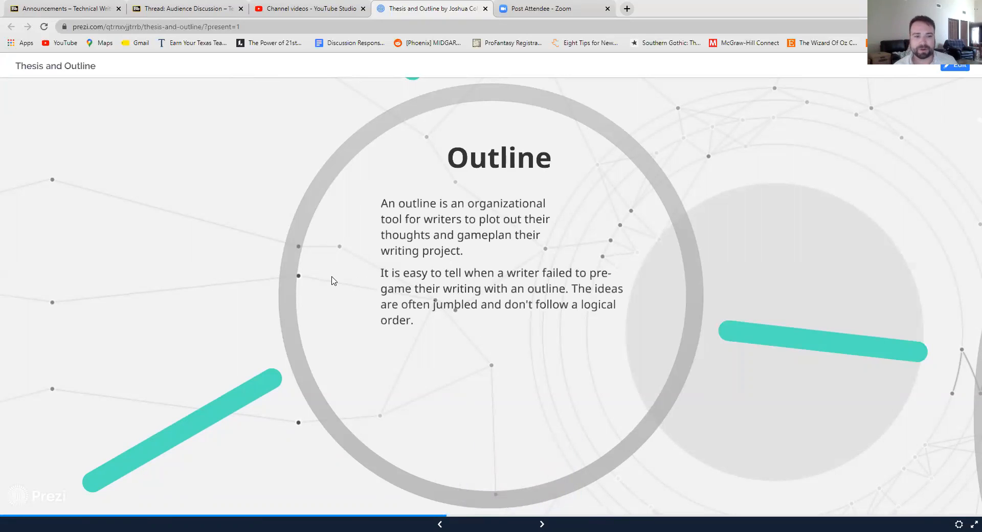
pyautogui.moveTo(383, 283)
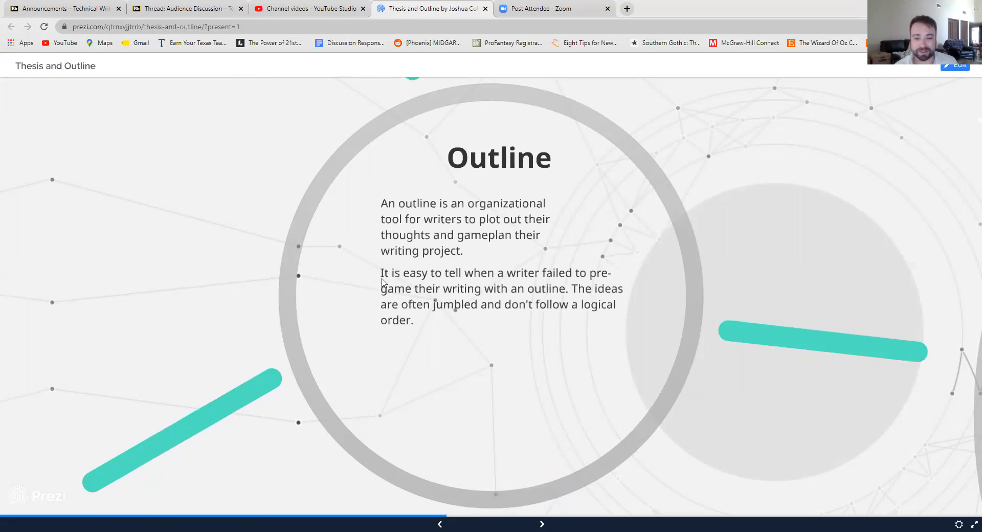
pyautogui.moveTo(437, 319)
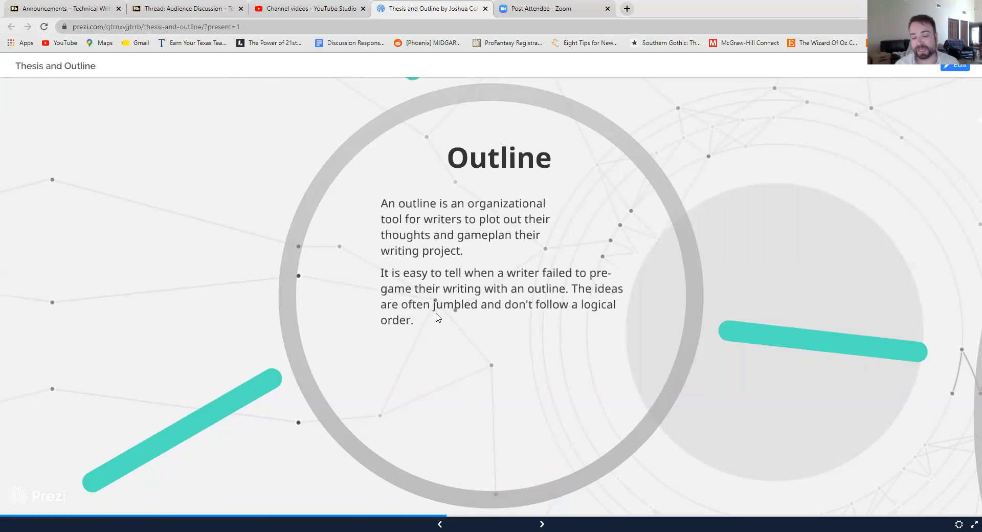
# Reveal the outlines-save-time paragraph and reach The Four Level Outline slide
pyautogui.click(541, 524)
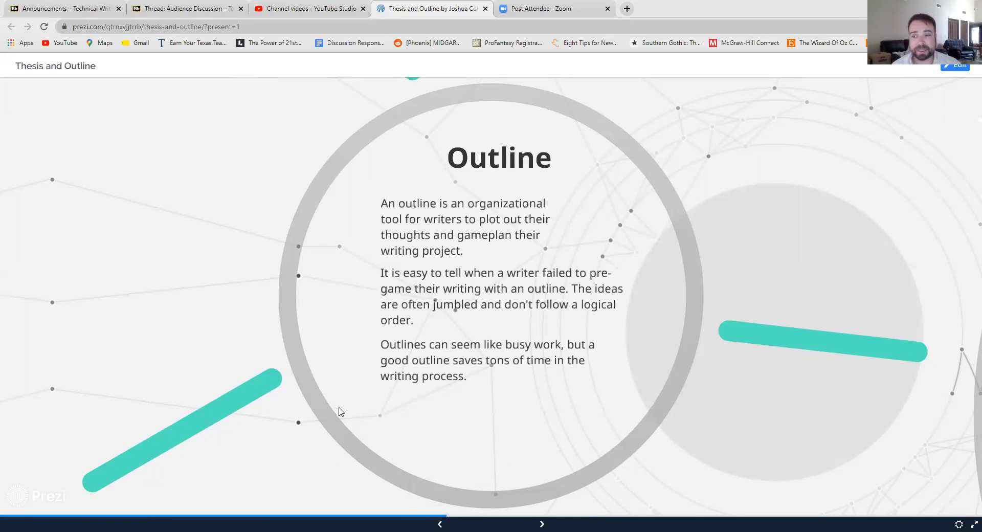
pyautogui.moveTo(436, 444)
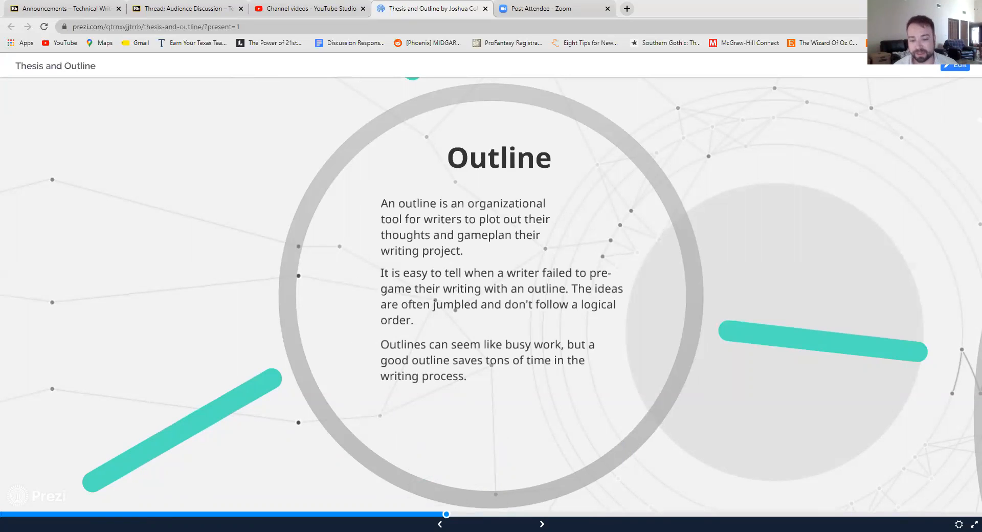
pyautogui.click(541, 523)
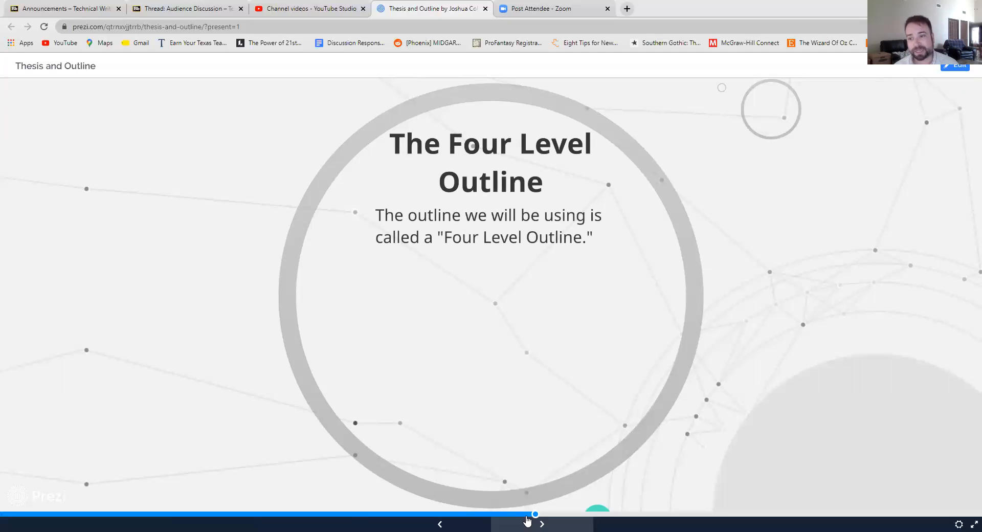
# Reveal the general-to-specific paragraph and the four levels, Roman Numeral to lower case letter
pyautogui.click(542, 523)
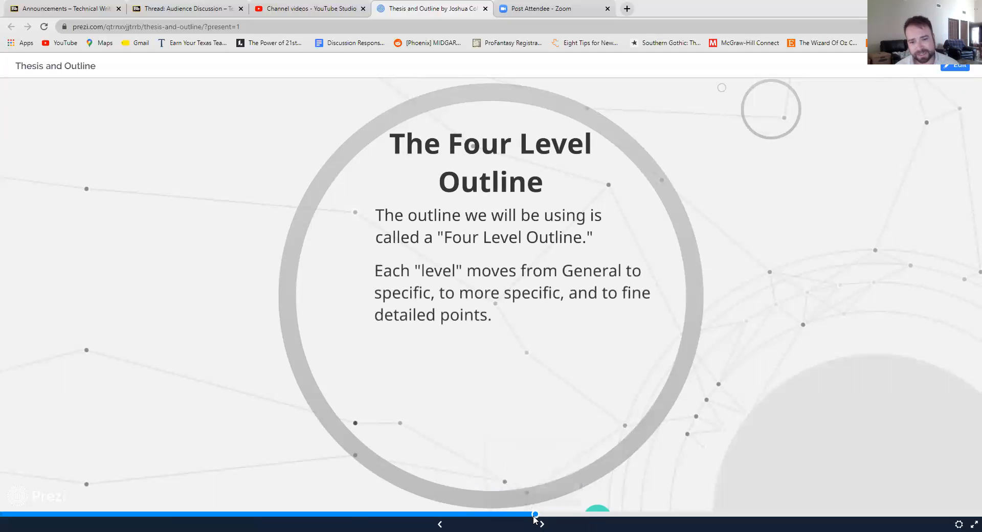
pyautogui.click(440, 524)
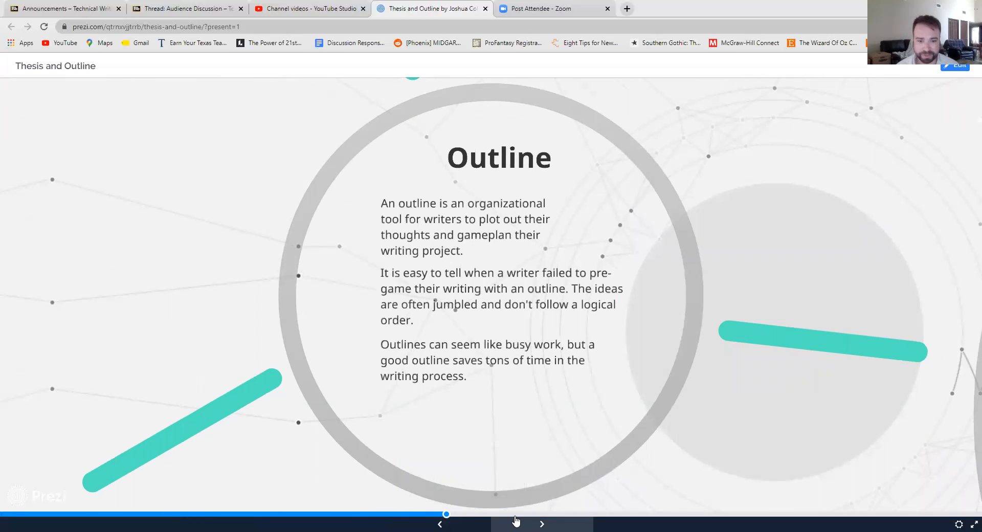
pyautogui.click(541, 524)
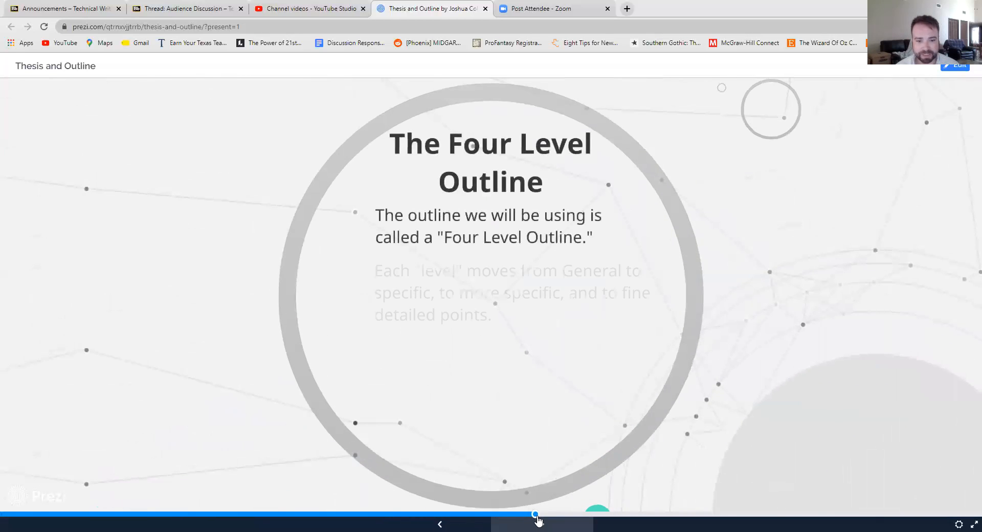
pyautogui.click(537, 521)
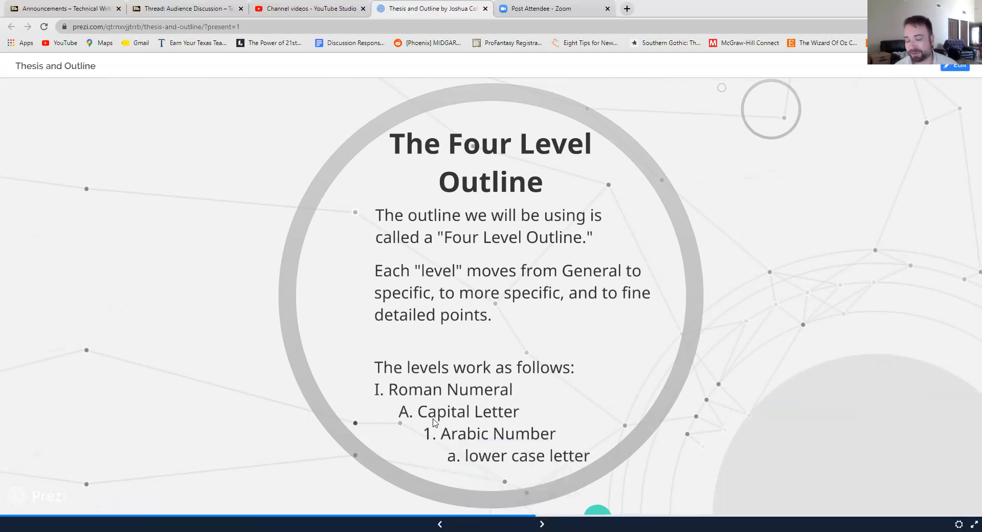
pyautogui.moveTo(379, 397)
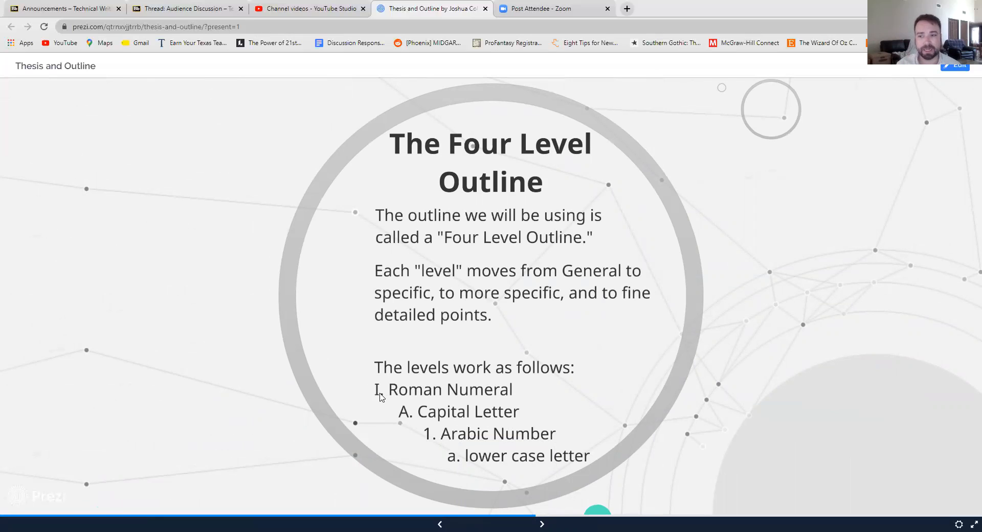
pyautogui.moveTo(417, 428)
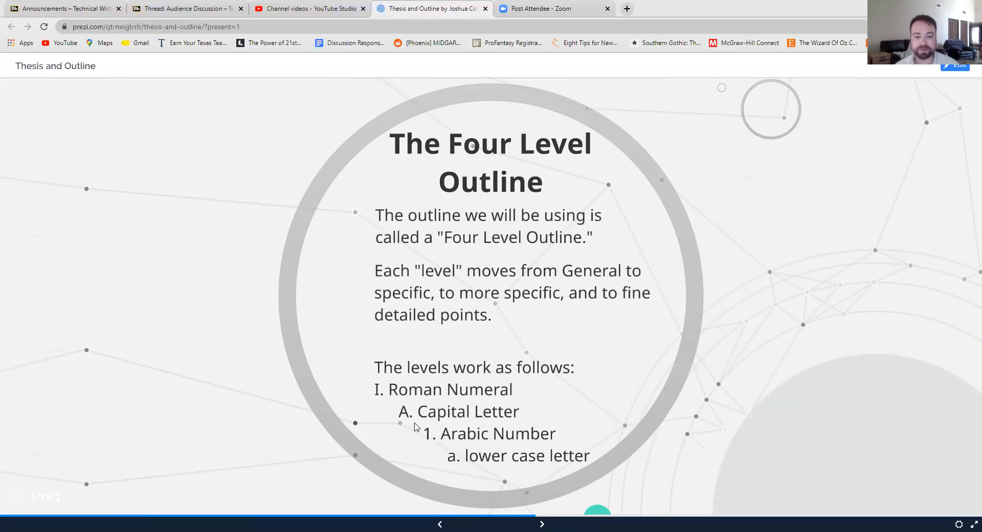
pyautogui.moveTo(406, 426)
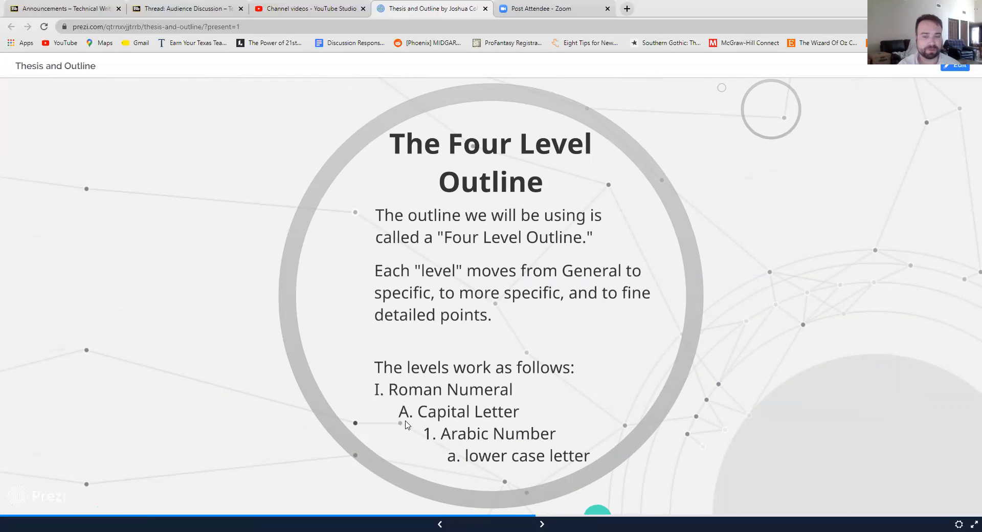
pyautogui.moveTo(454, 444)
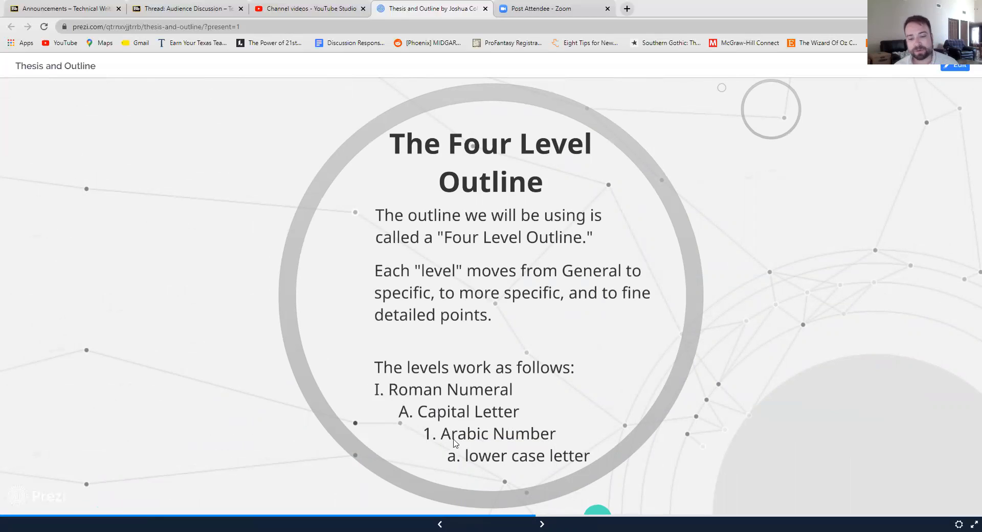
pyautogui.moveTo(465, 442)
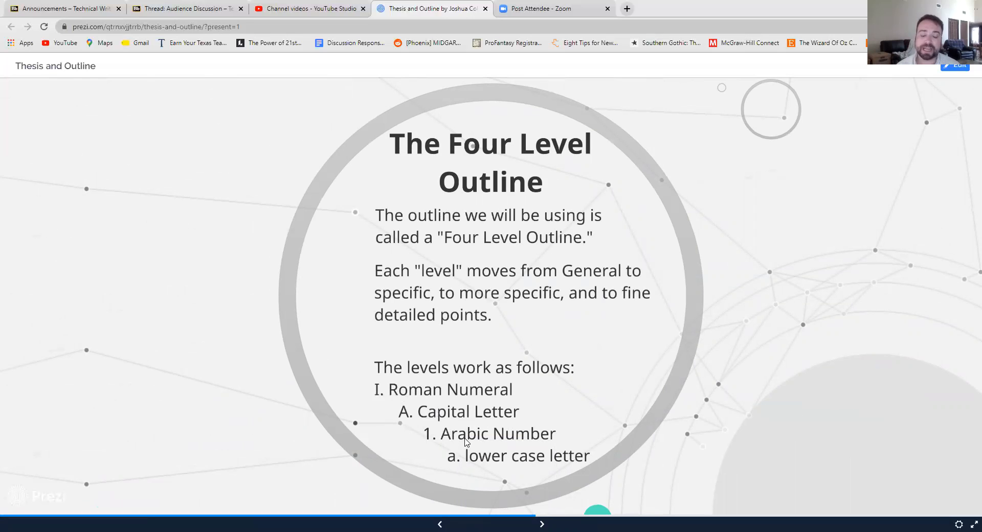
pyautogui.moveTo(505, 470)
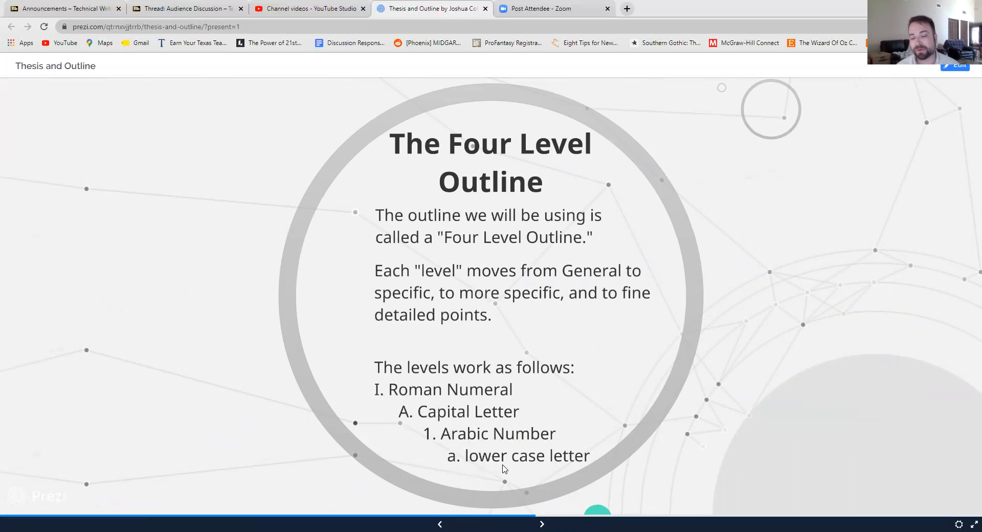
pyautogui.moveTo(537, 514)
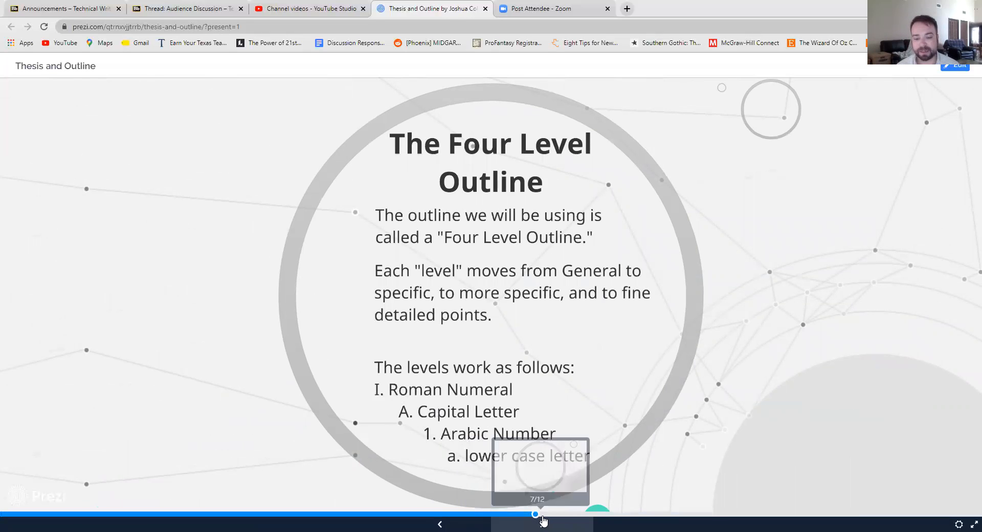
# Show the Four Level Example slide with its Introduction example outline
pyautogui.click(537, 513)
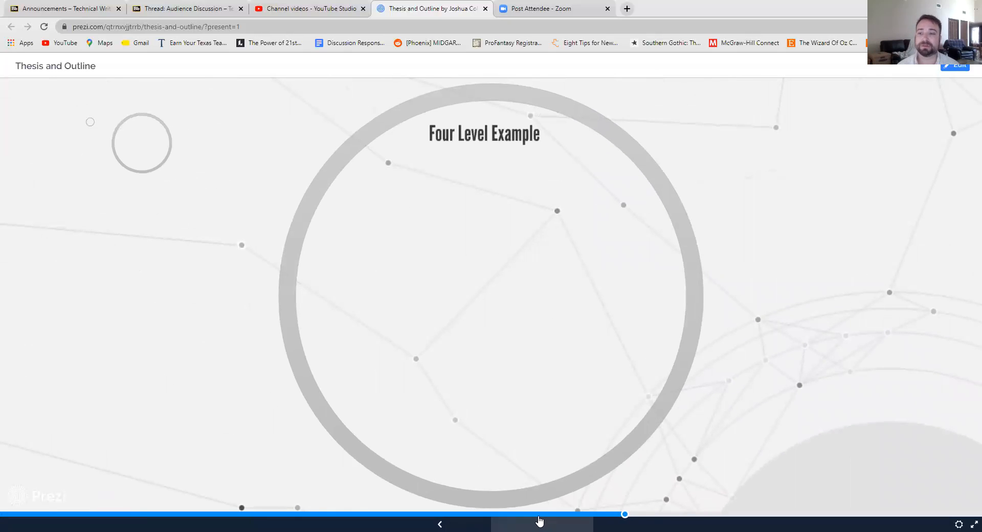
pyautogui.click(541, 524)
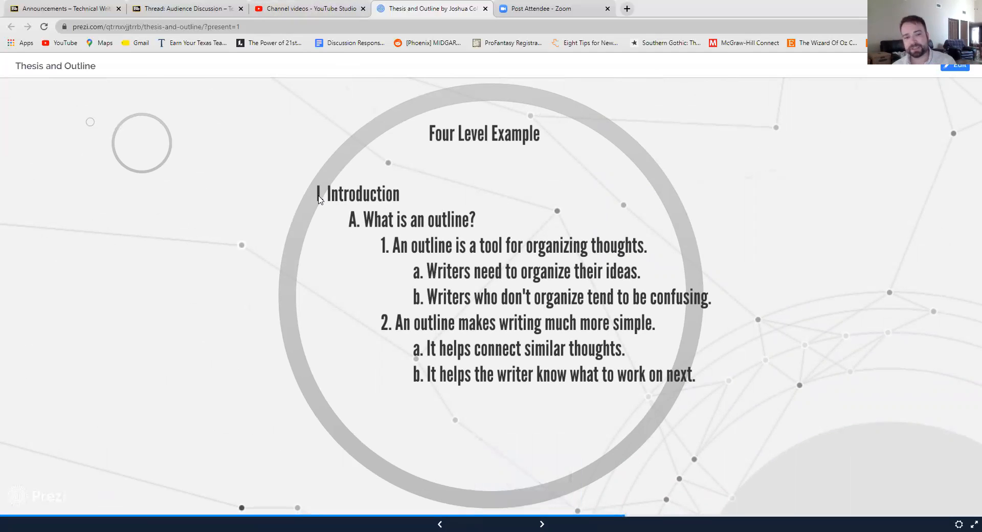
pyautogui.moveTo(321, 188)
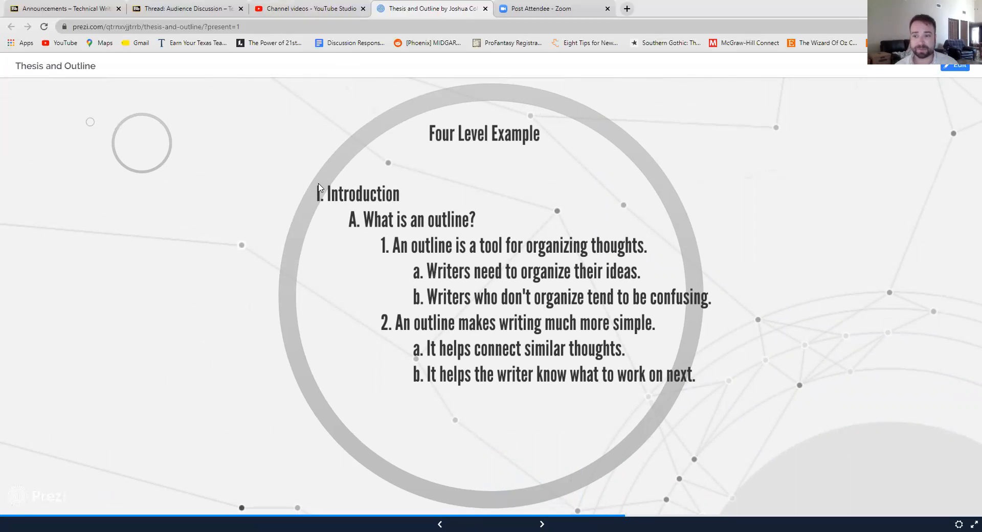
pyautogui.moveTo(344, 199)
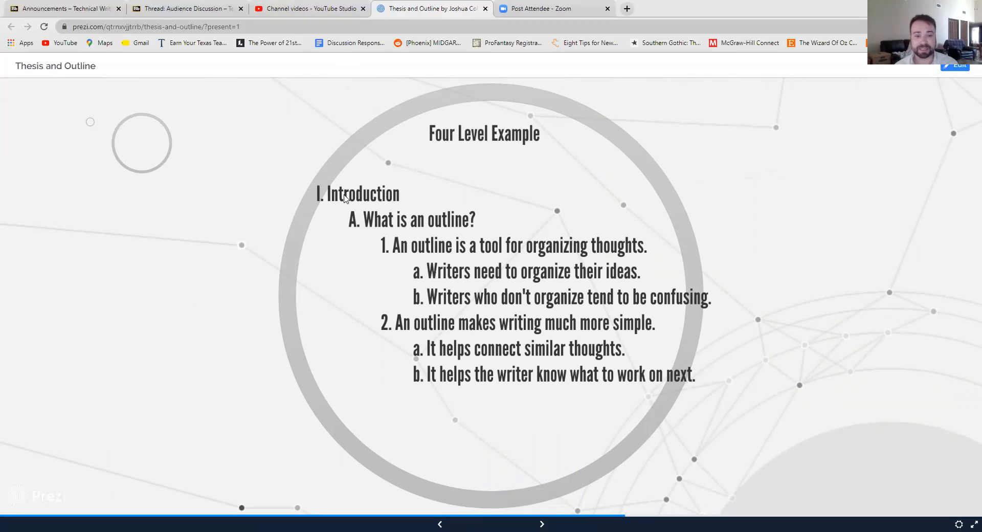
pyautogui.moveTo(406, 214)
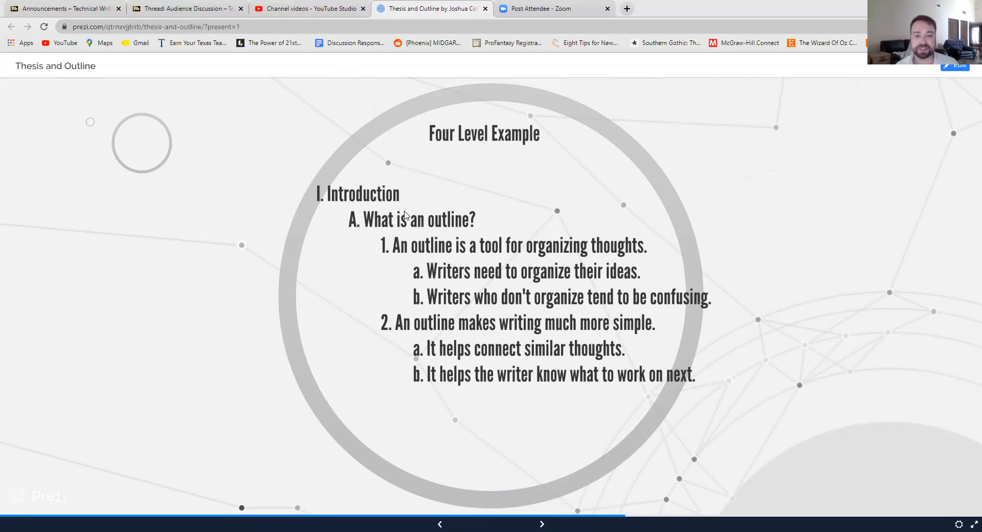
pyautogui.moveTo(390, 257)
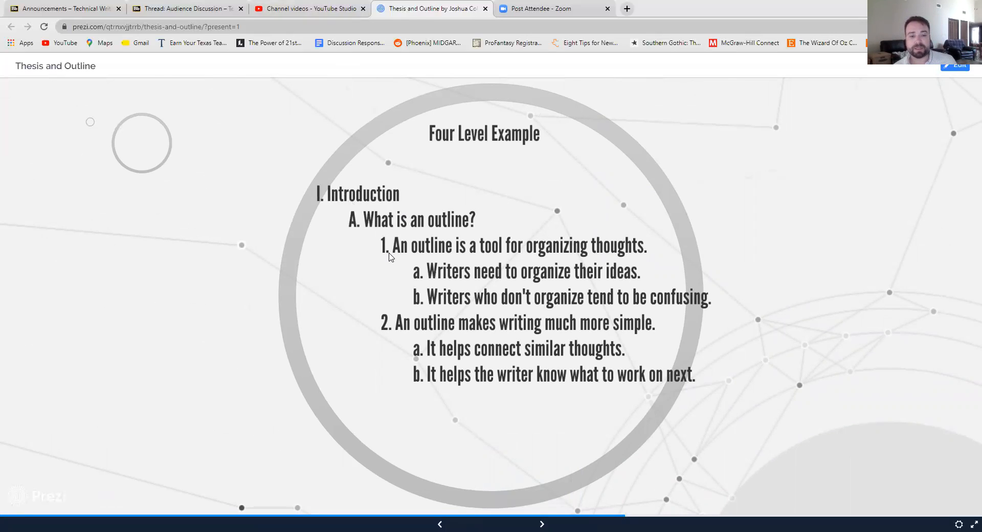
pyautogui.moveTo(658, 262)
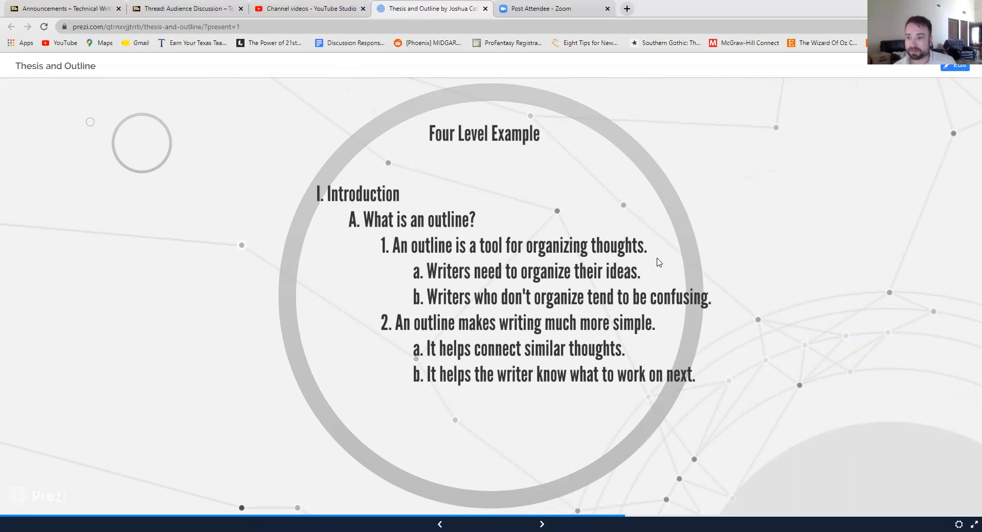
pyautogui.moveTo(425, 333)
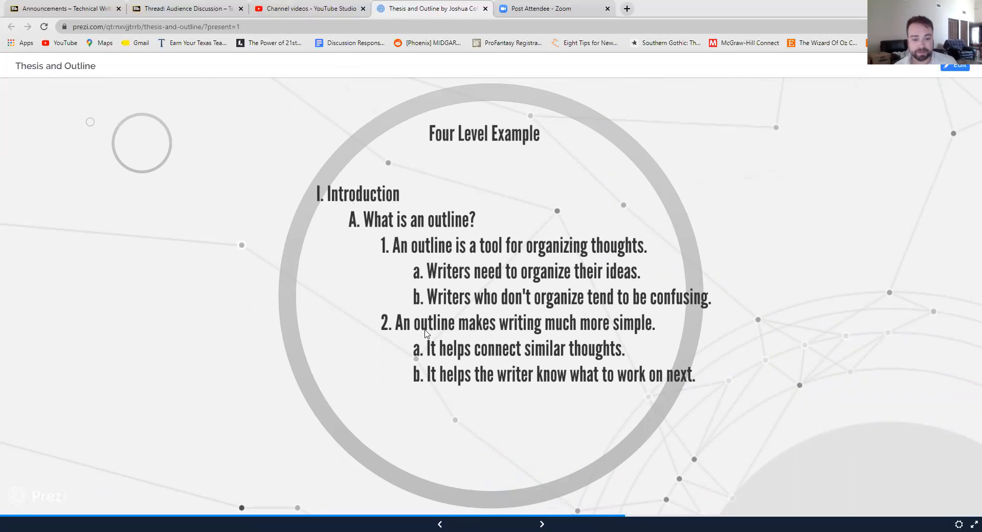
pyautogui.moveTo(419, 330)
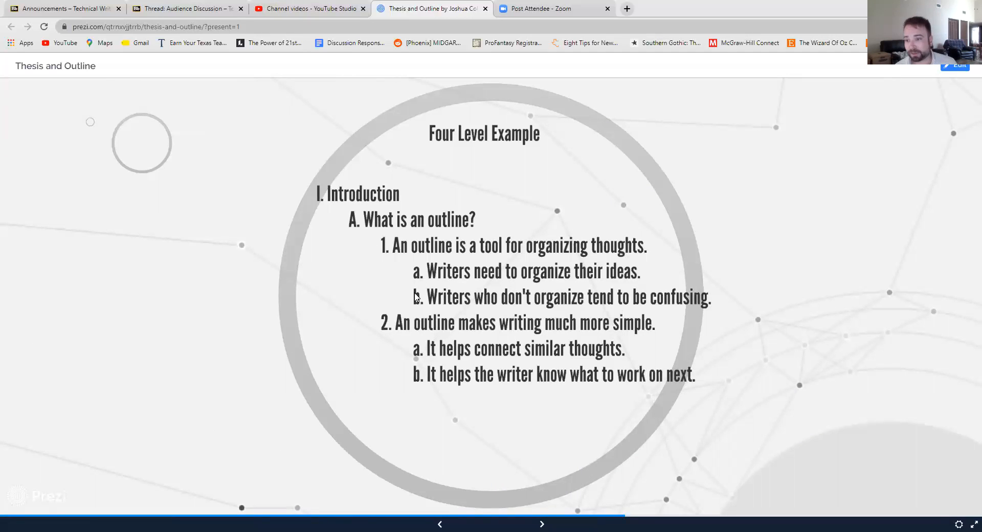
pyautogui.moveTo(419, 346)
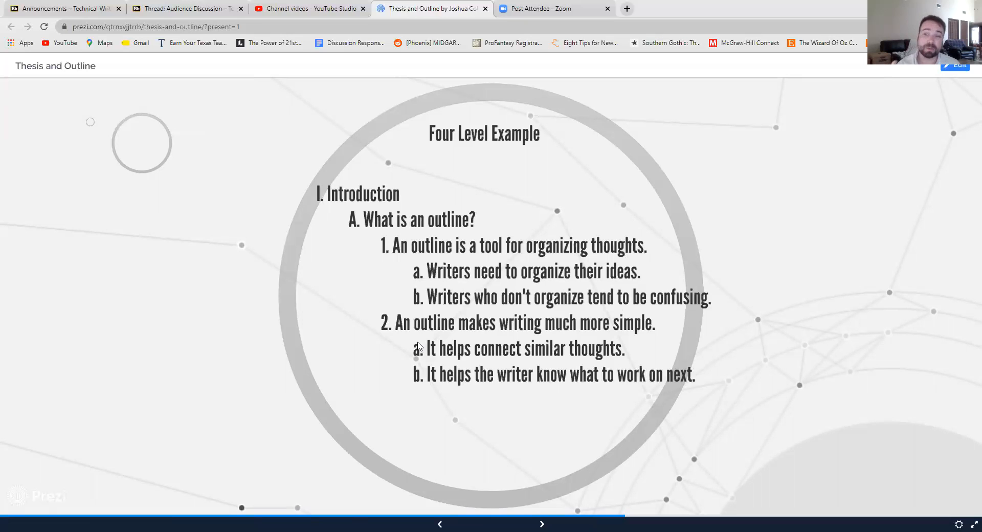
pyautogui.moveTo(610, 520)
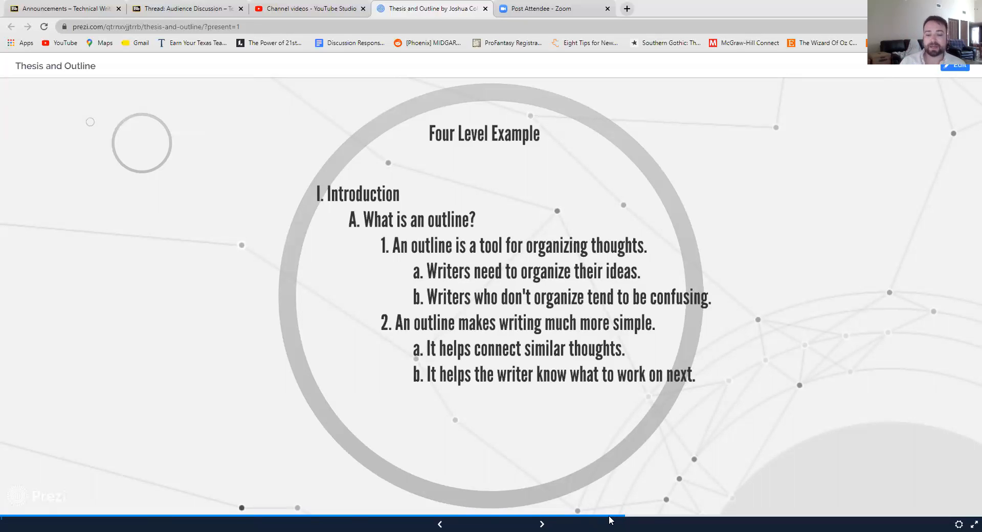
# Show Parts of an Outline listing Introduction and The Body, stepping away briefly and returning
pyautogui.click(541, 524)
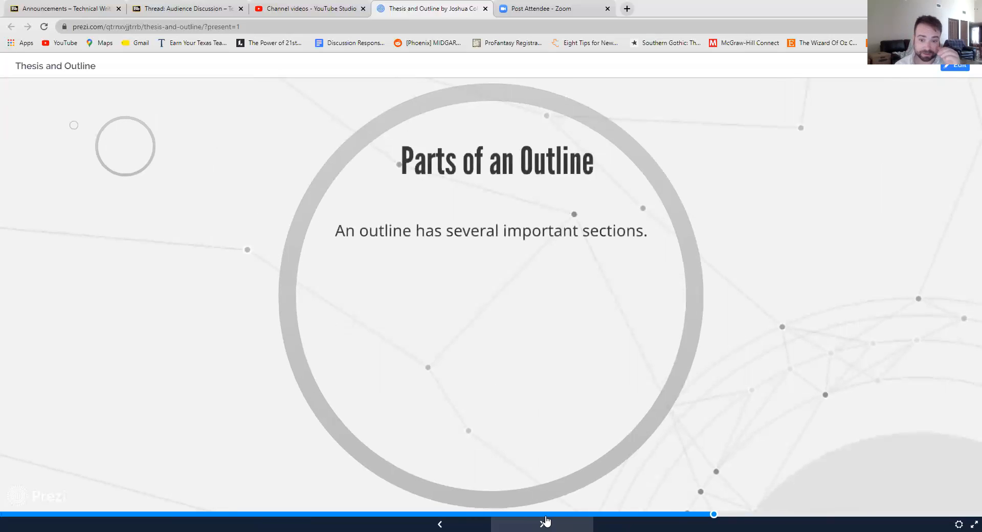
pyautogui.click(542, 523)
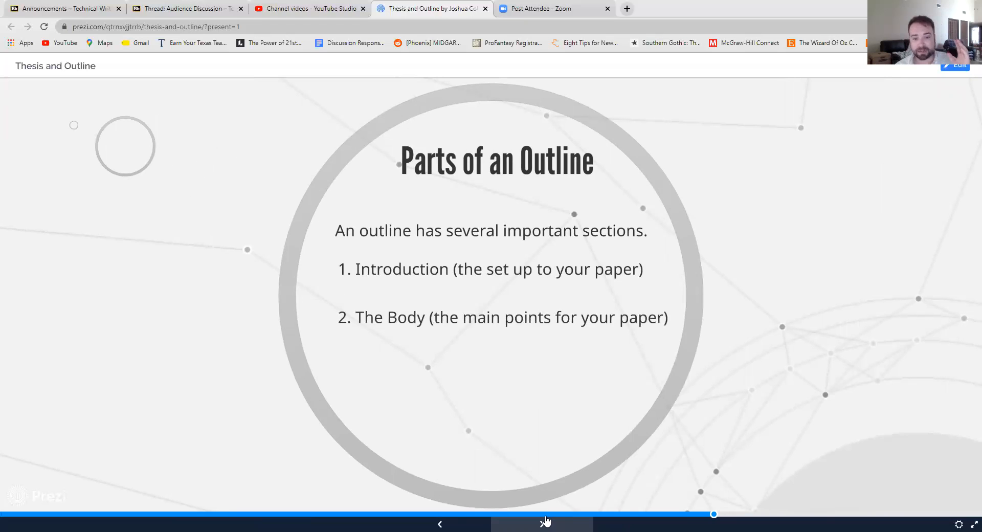
pyautogui.click(547, 523)
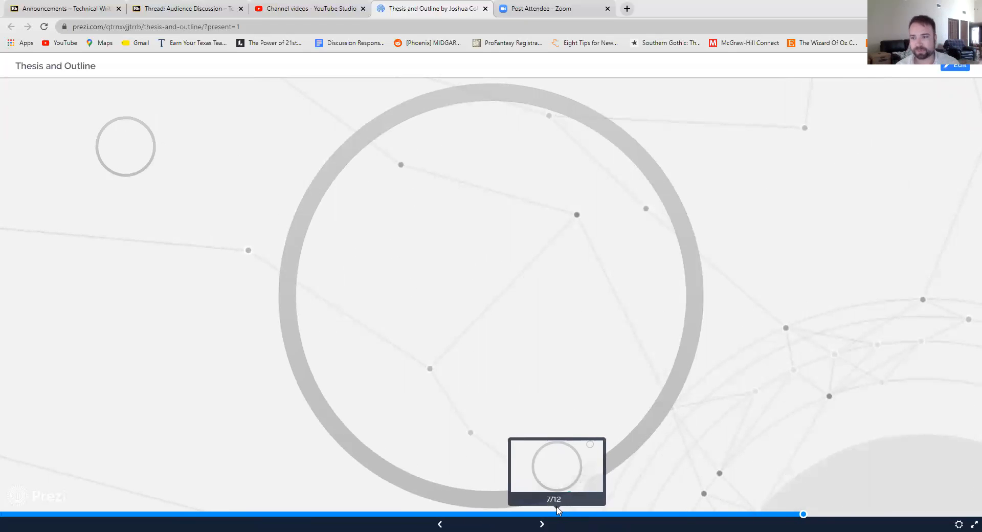
pyautogui.click(541, 524)
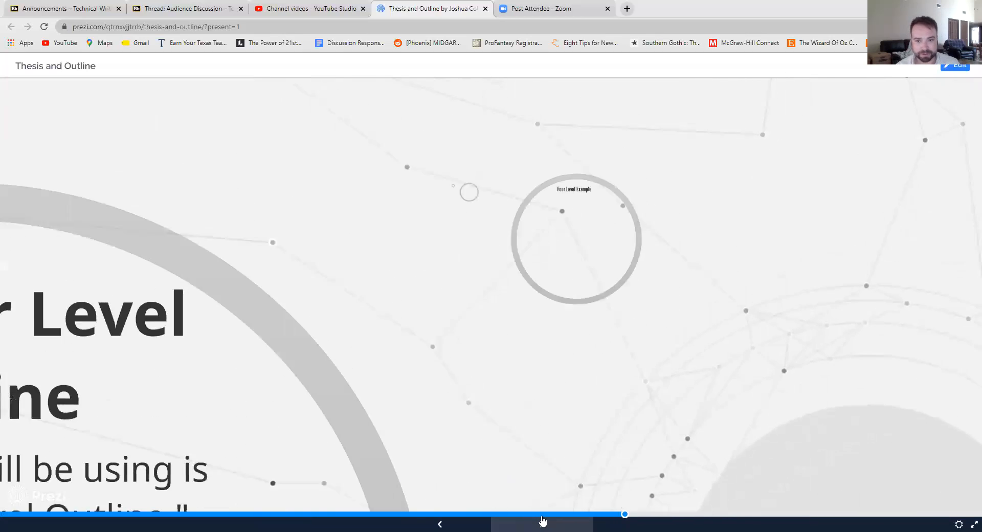
pyautogui.click(543, 524)
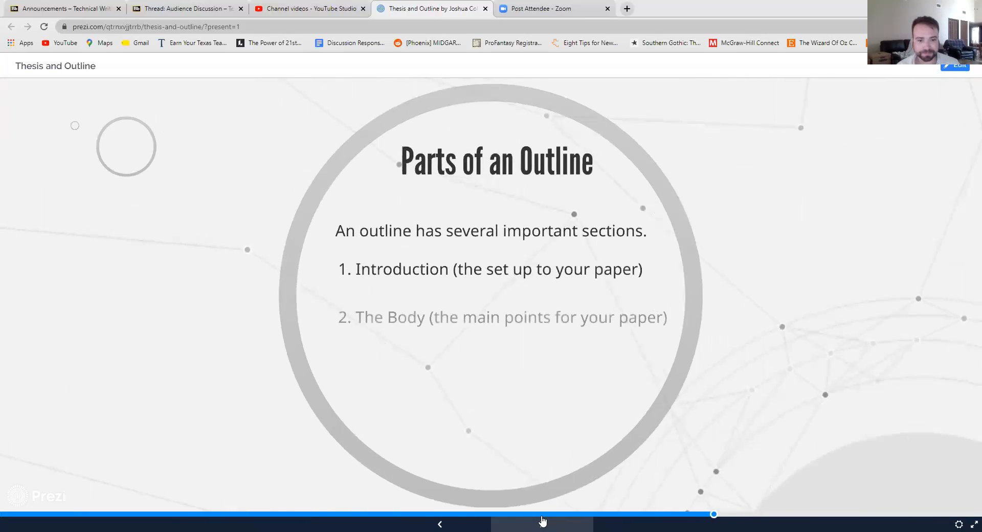
# Move to the Introduction slide with its solar farms thesis example
pyautogui.click(542, 524)
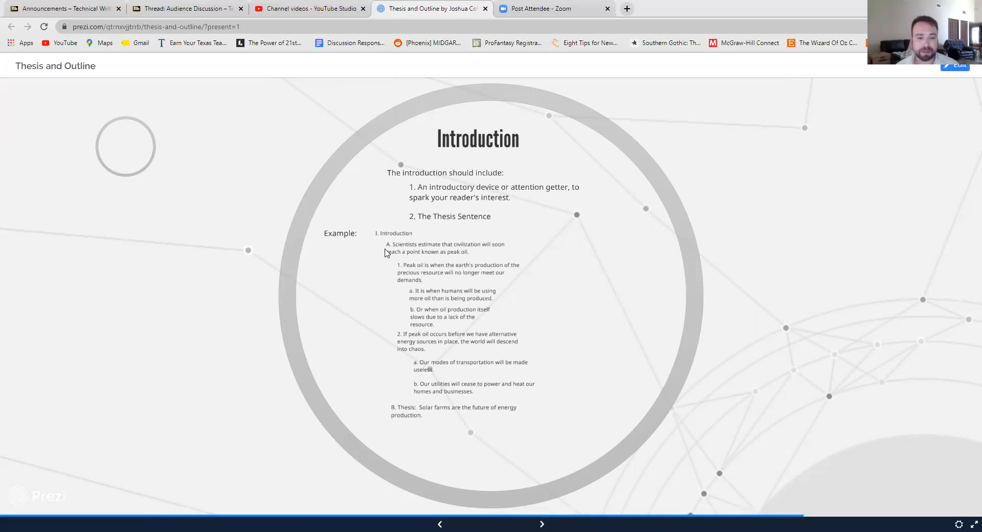
pyautogui.moveTo(482, 246)
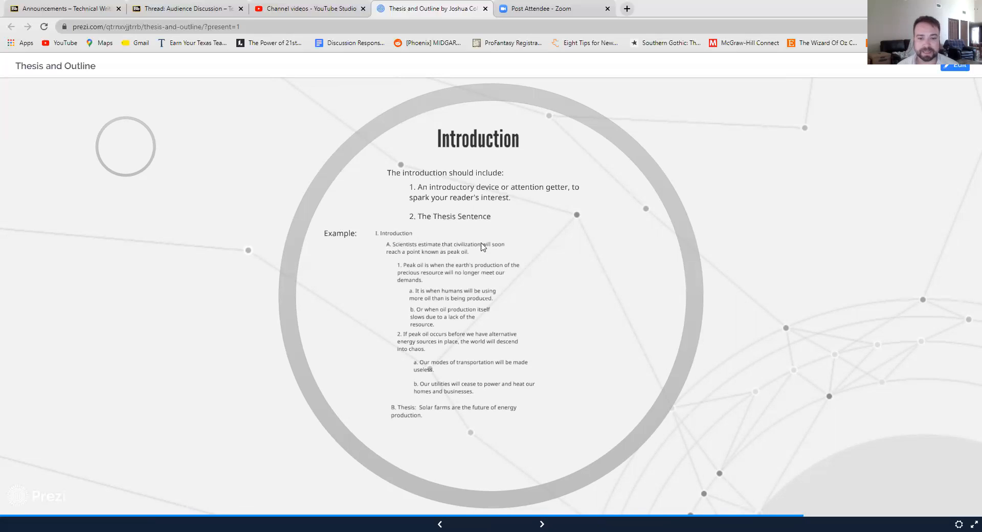
pyautogui.moveTo(450, 254)
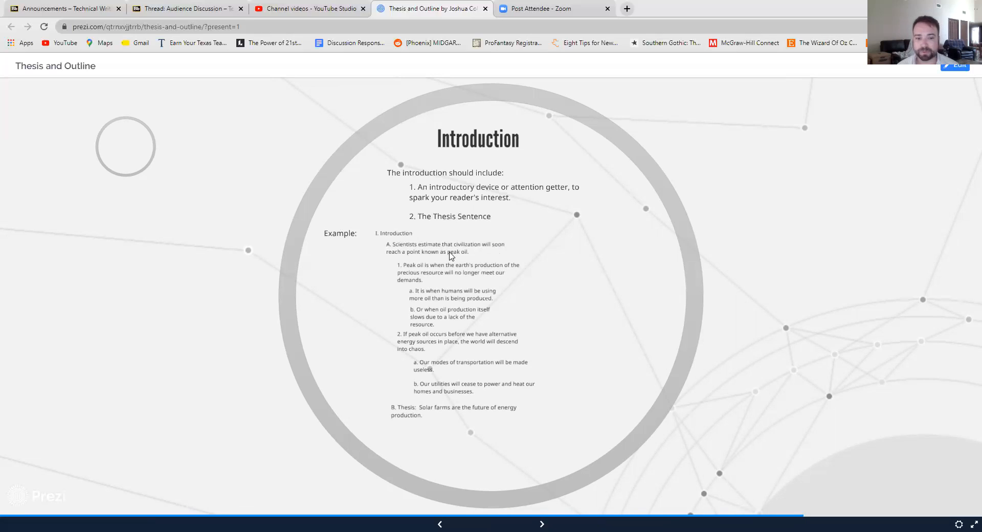
pyautogui.moveTo(400, 271)
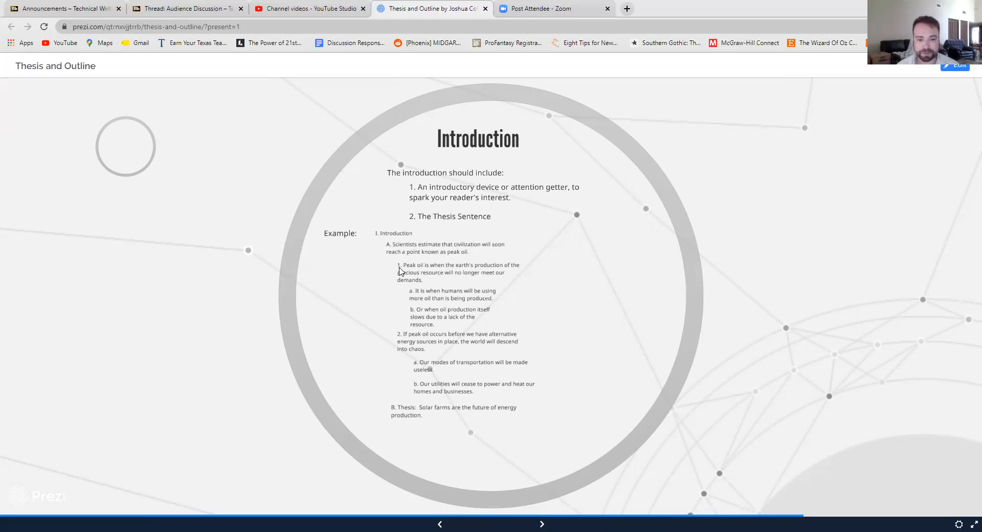
pyautogui.moveTo(408, 272)
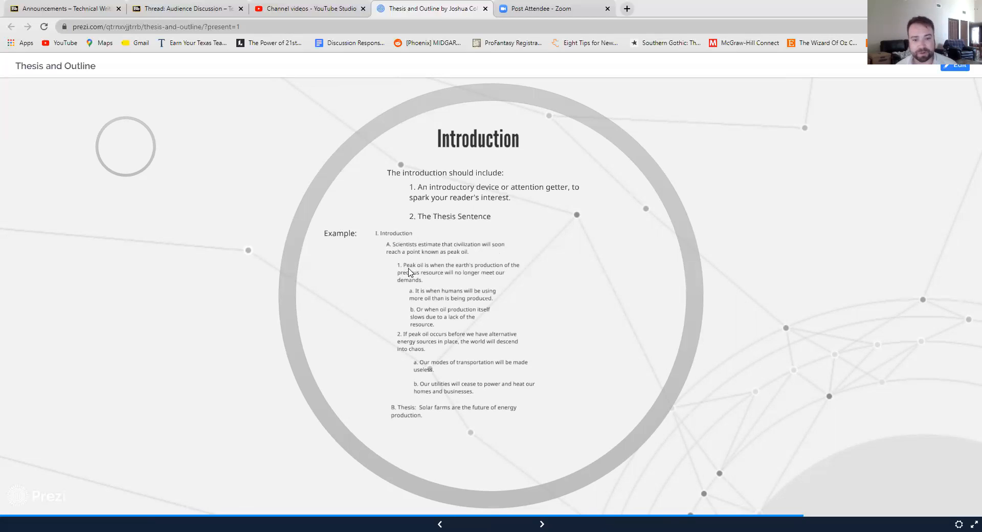
pyautogui.moveTo(424, 282)
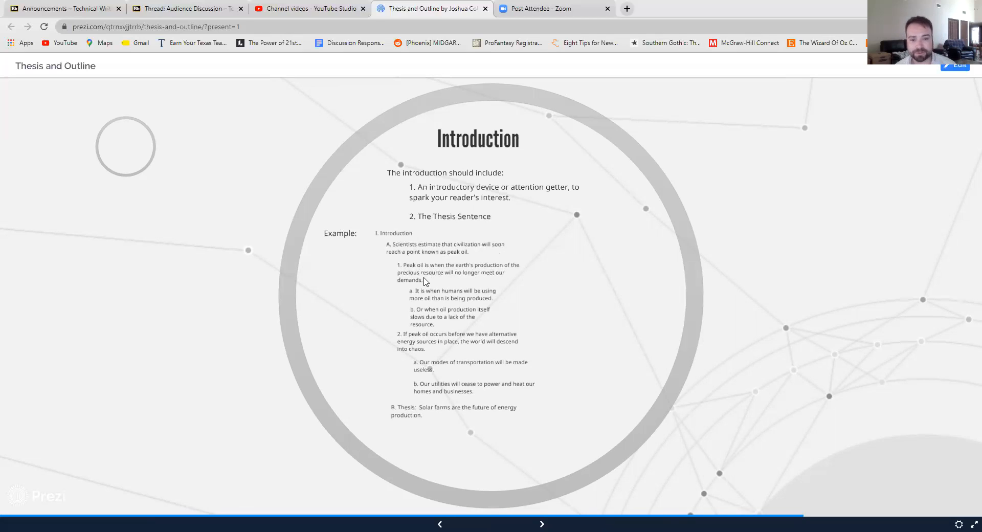
pyautogui.moveTo(411, 308)
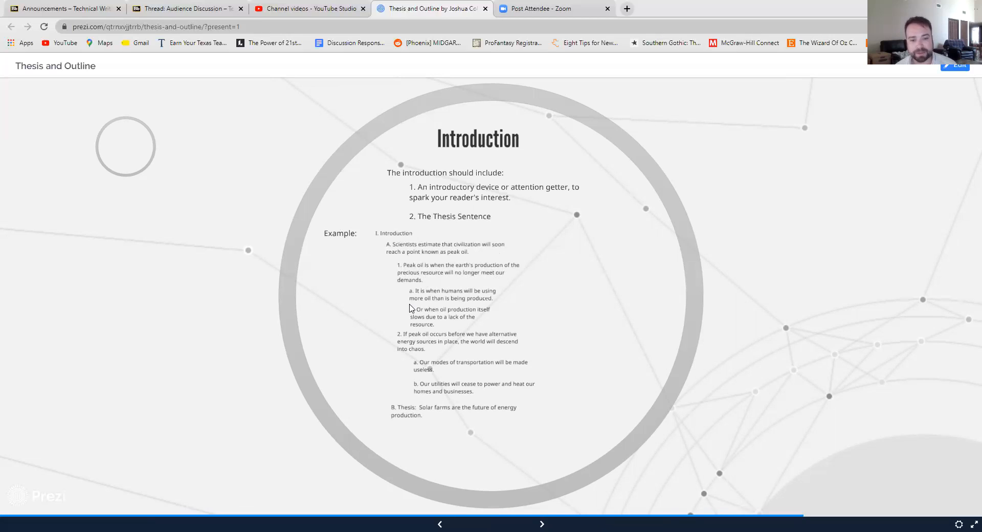
pyautogui.moveTo(400, 337)
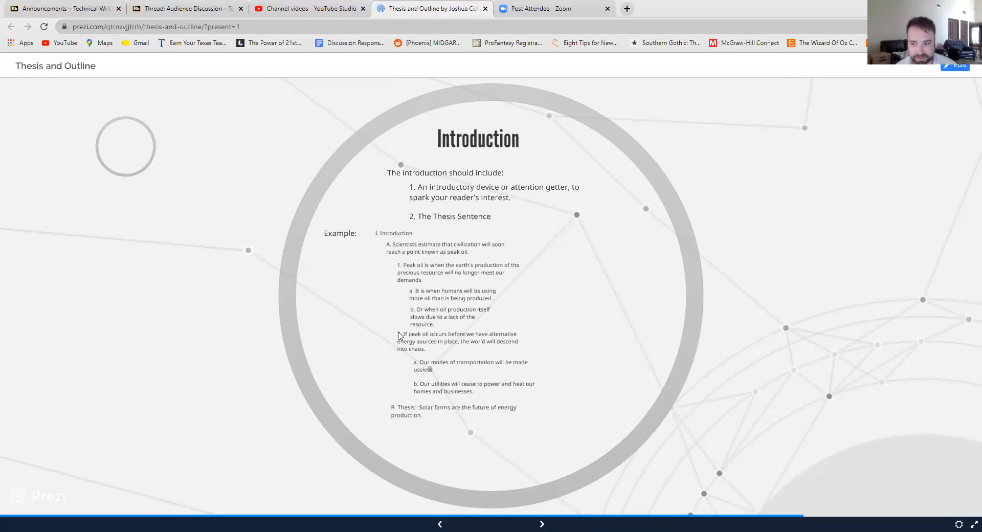
pyautogui.moveTo(418, 404)
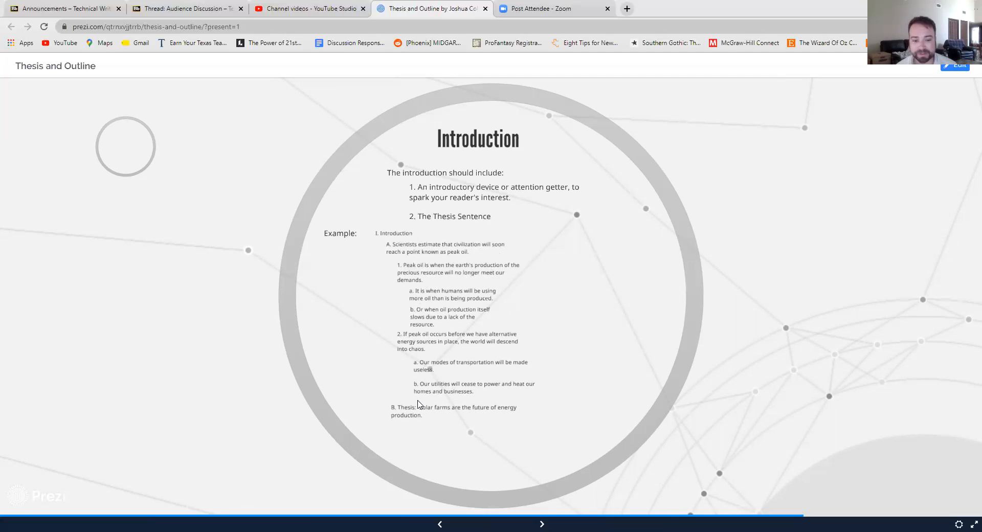
pyautogui.moveTo(632, 390)
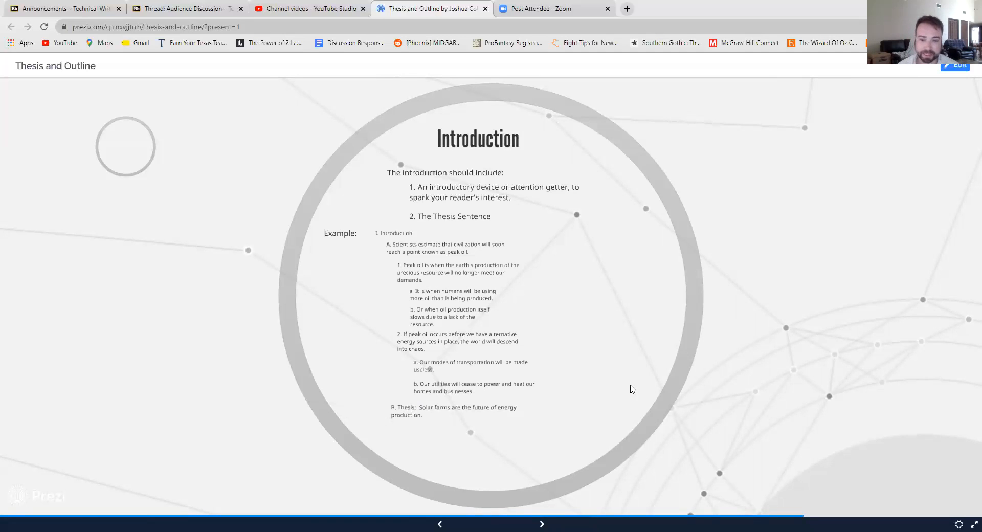
pyautogui.moveTo(542, 522)
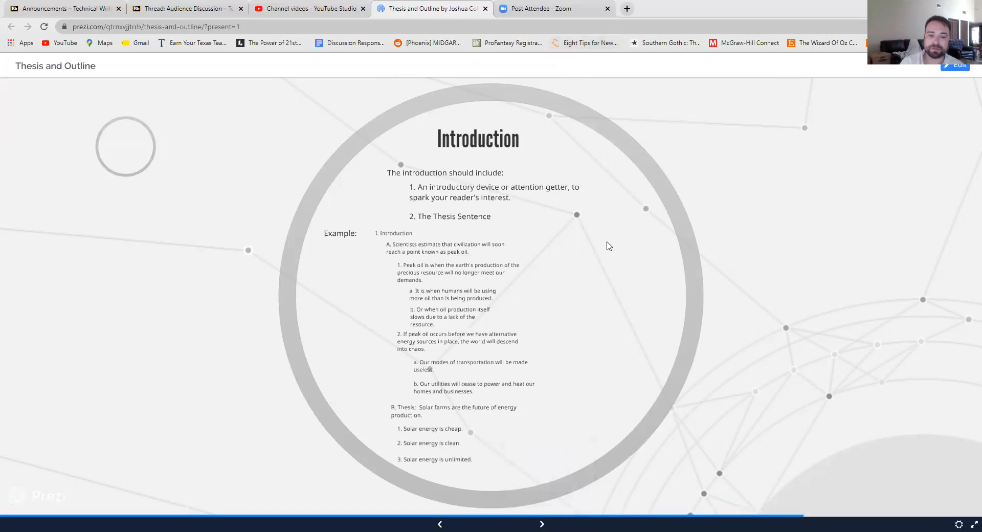
# Zoom into The Body slide and reveal the 'Solar energy is clean' example outline
pyautogui.click(541, 524)
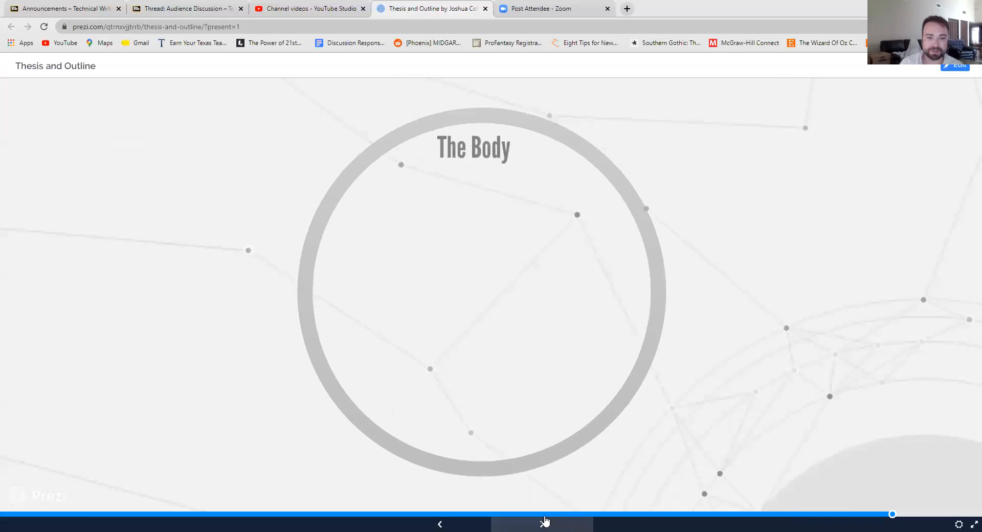
pyautogui.click(542, 524)
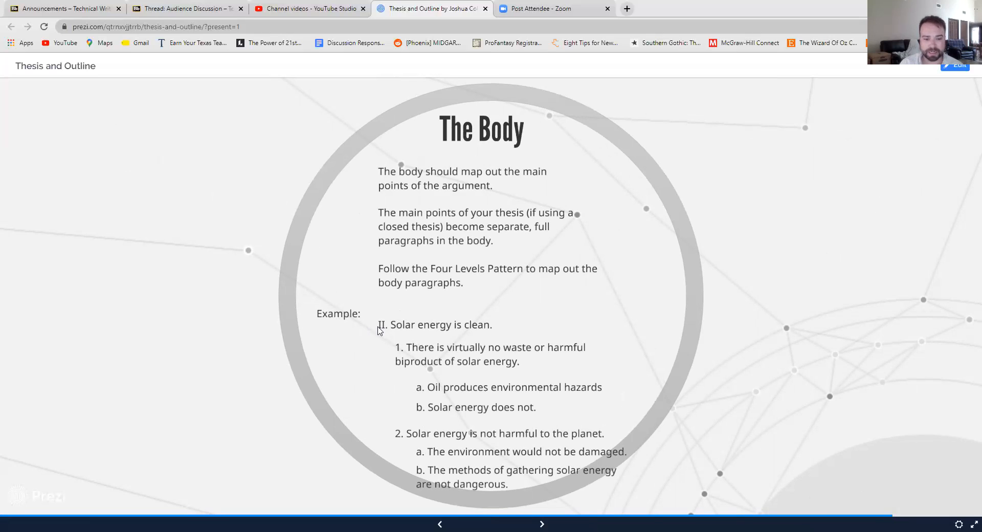
pyautogui.moveTo(386, 329)
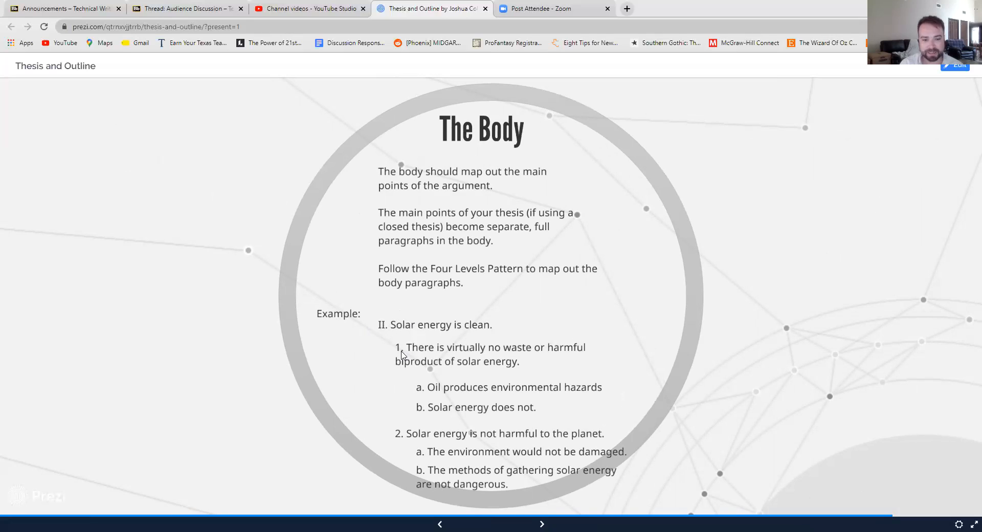
pyautogui.moveTo(436, 358)
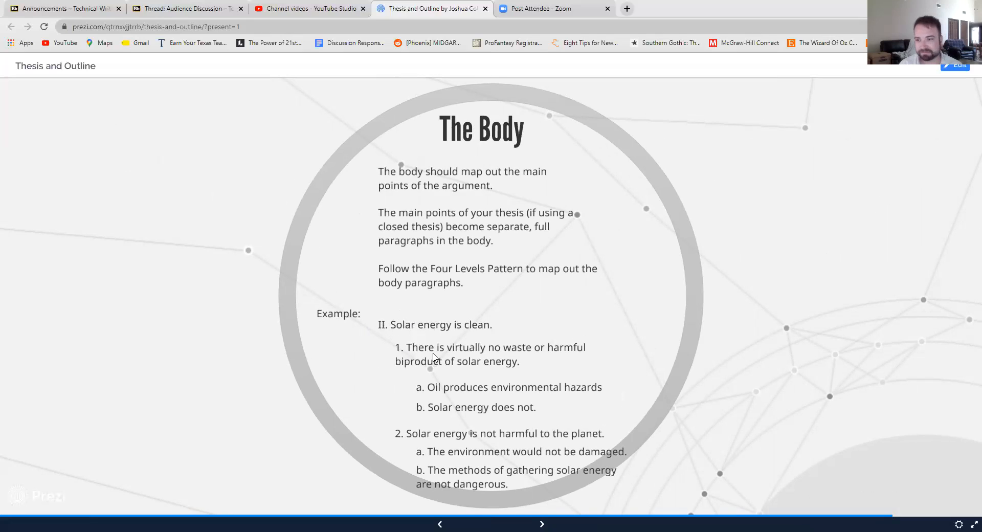
pyautogui.moveTo(420, 375)
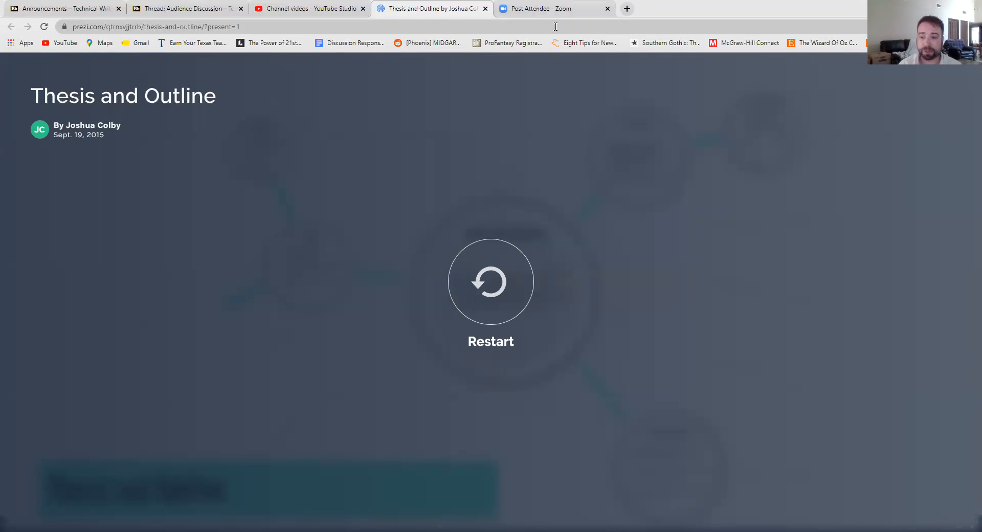
pyautogui.moveTo(558, 216)
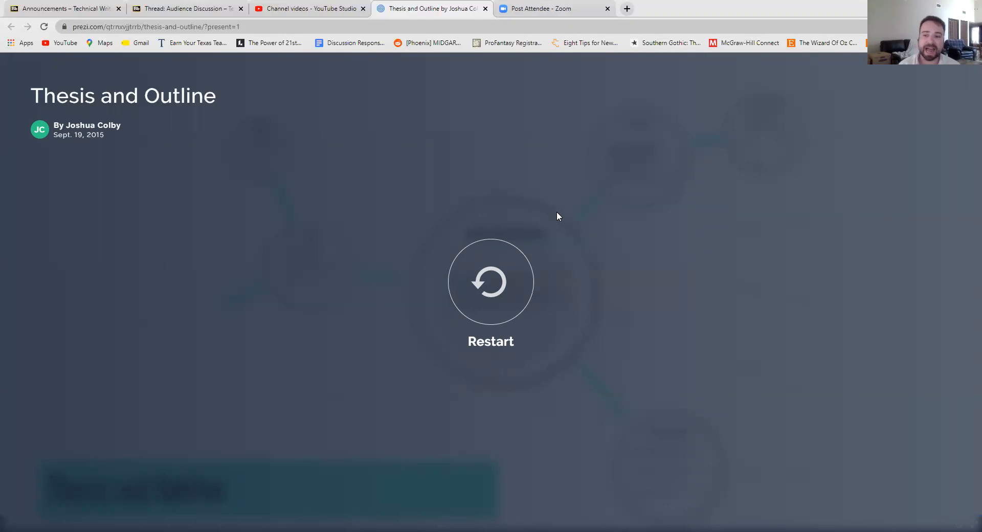
pyautogui.moveTo(523, 93)
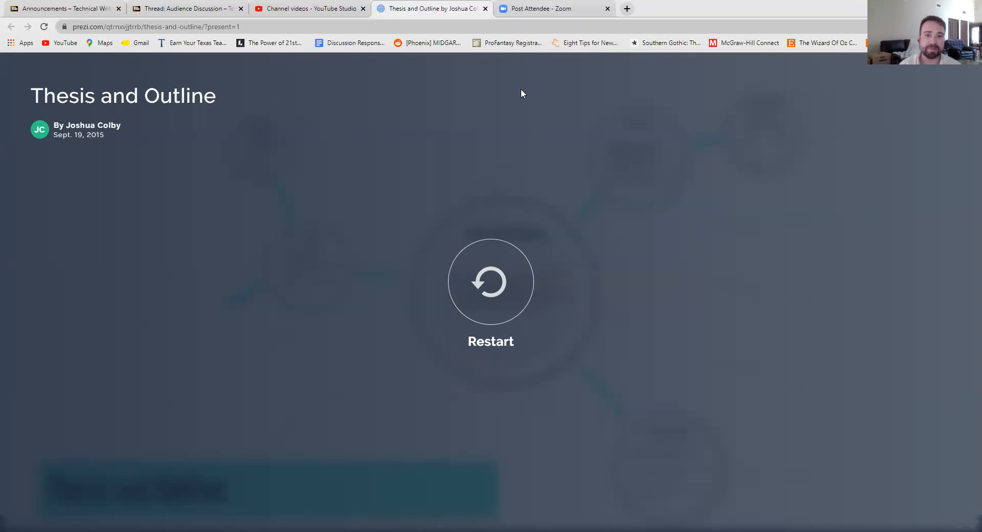